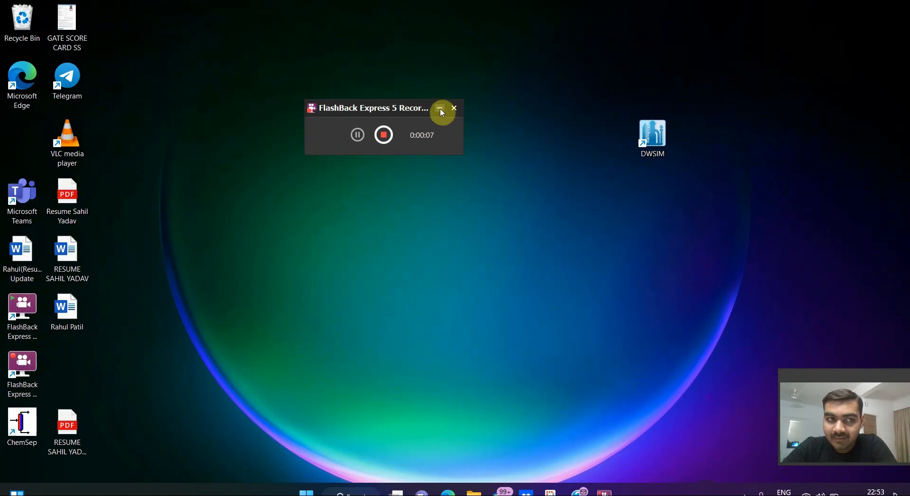
mouse_move(439, 110)
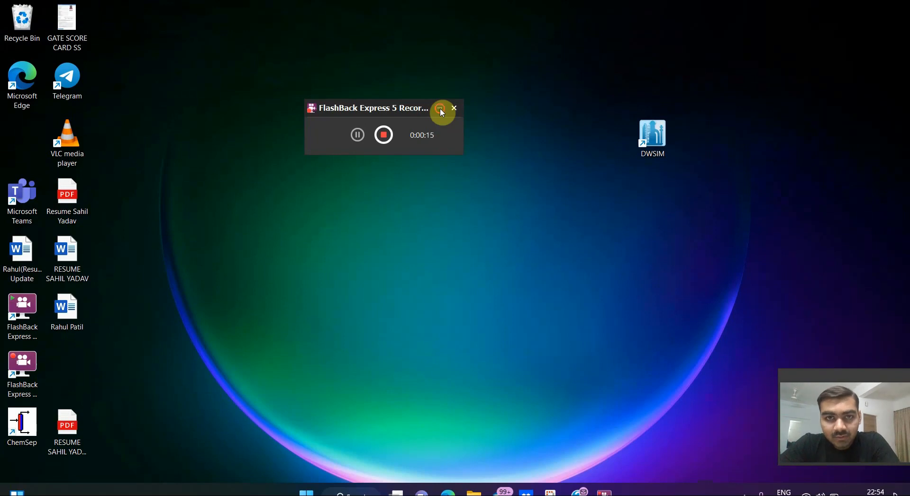
Step: Launch DWSIM from its desktop shortcut, reaching the welcome page with an update notice
left_click(440, 109)
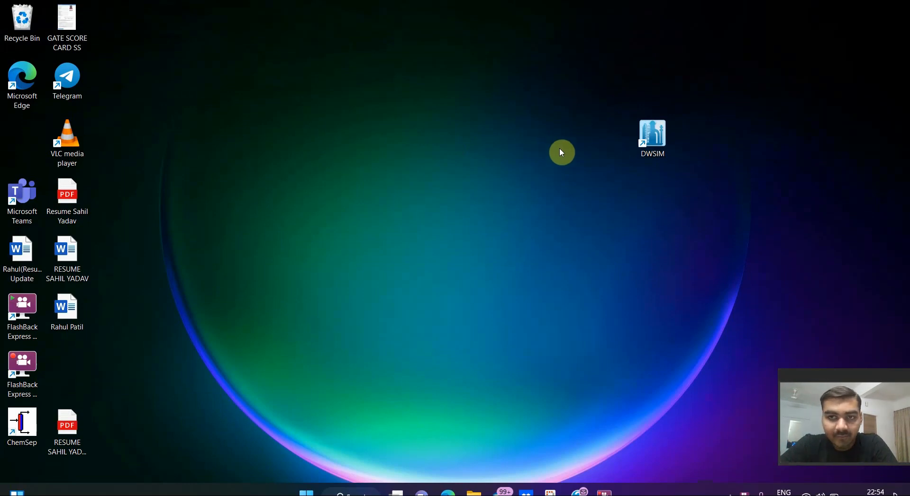
mouse_move(574, 152)
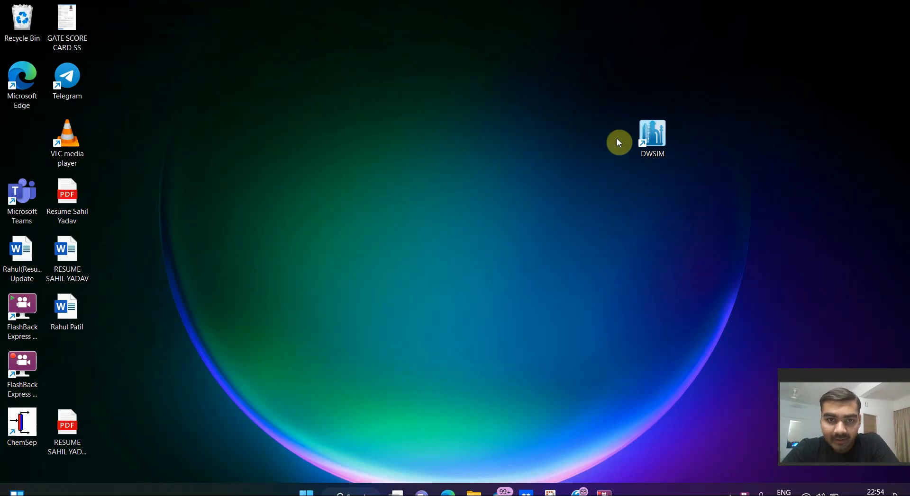
left_click(651, 139)
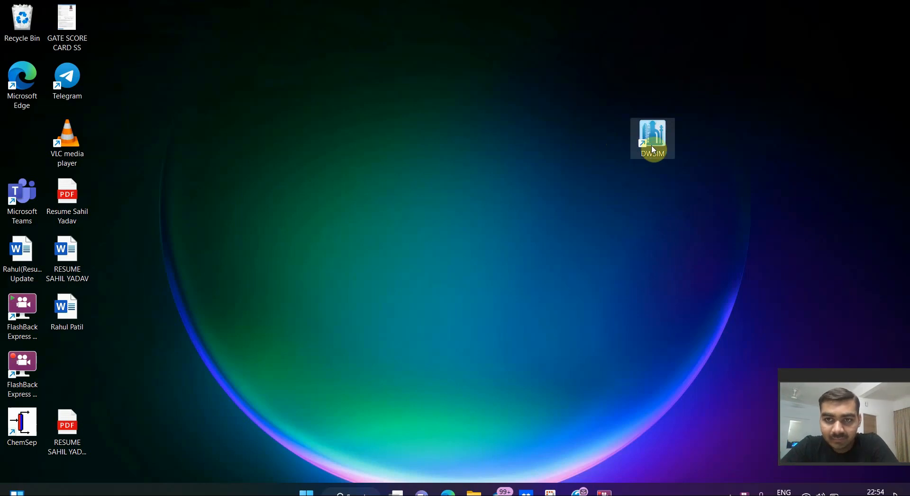
left_click(512, 242)
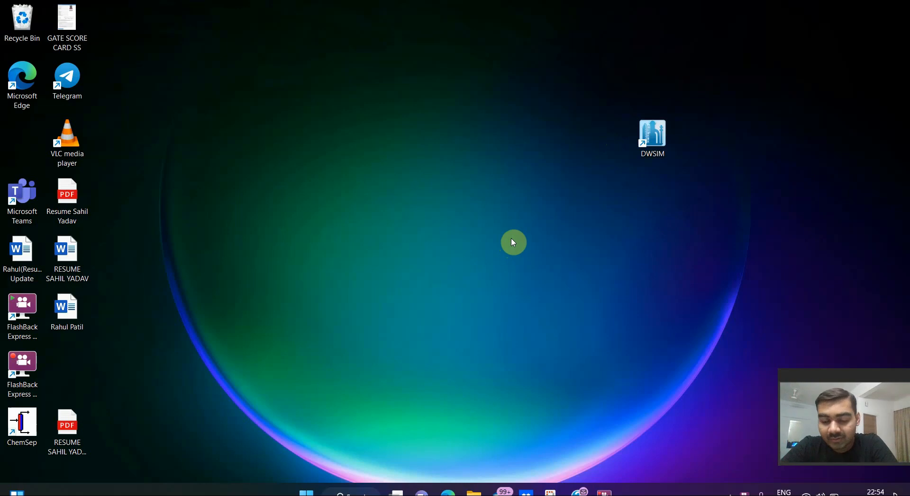
left_click(652, 134)
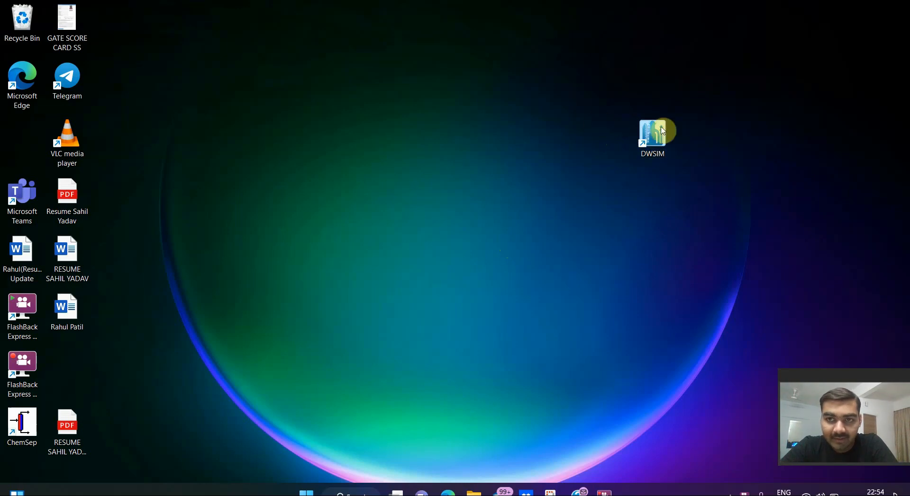
left_click(652, 137)
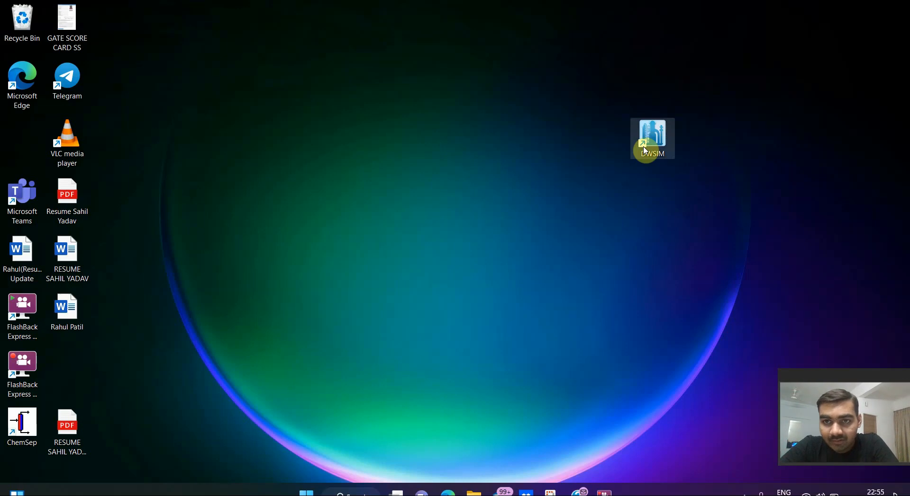
double_click(652, 140)
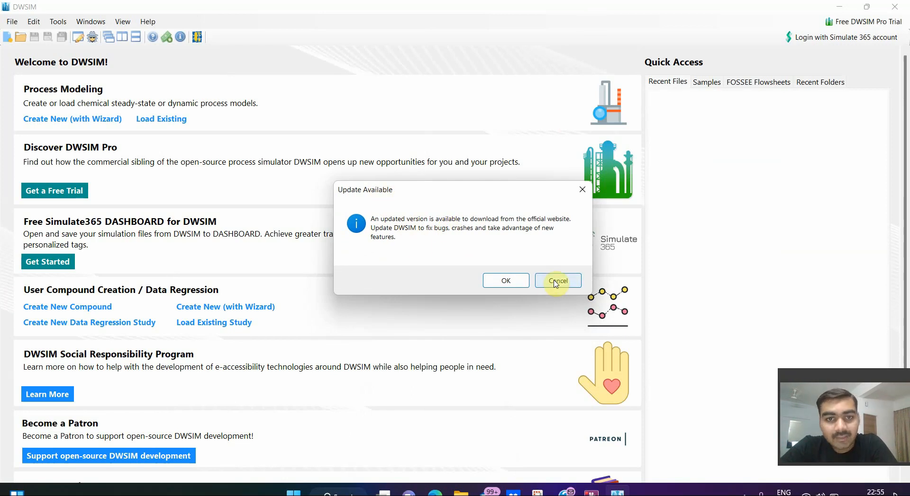
Step: Cancel the Update Available notice and scroll through the welcome page sections
left_click(556, 279)
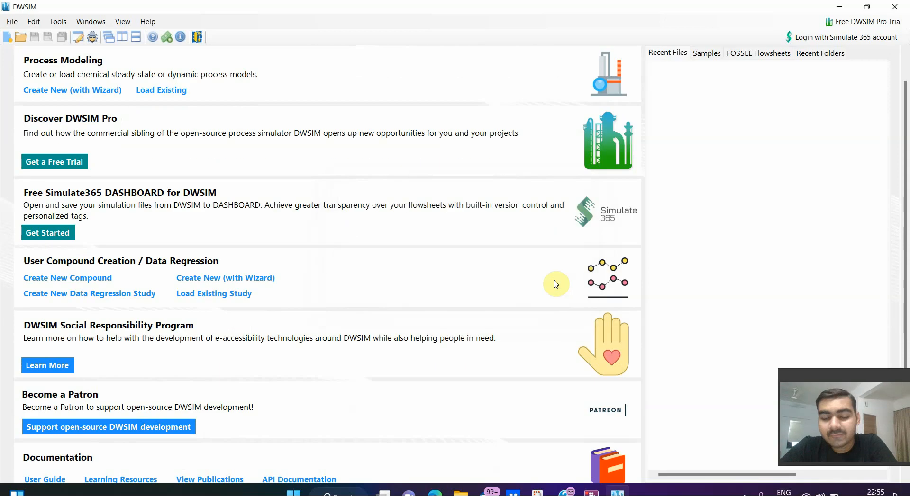
mouse_move(276, 154)
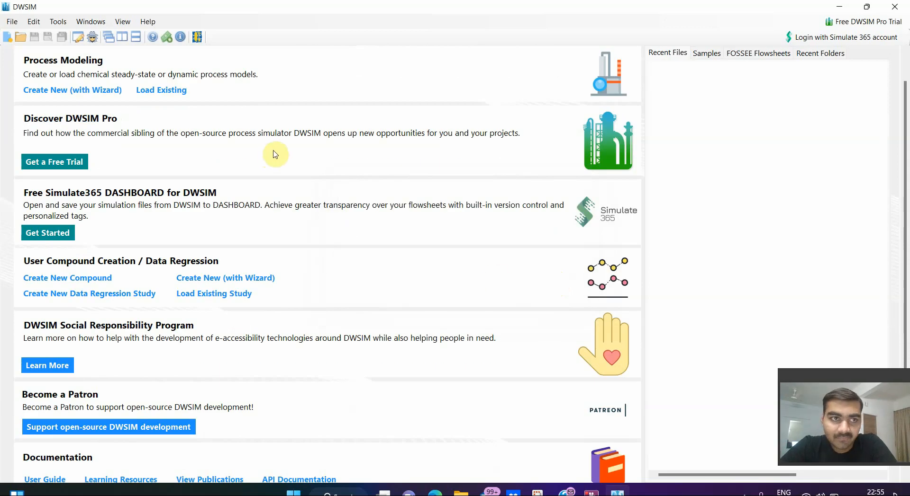
mouse_move(127, 282)
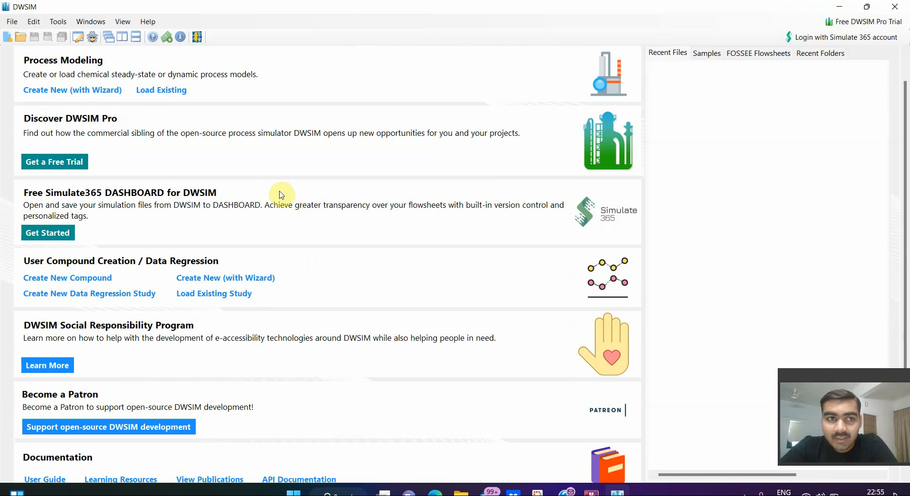
mouse_move(74, 261)
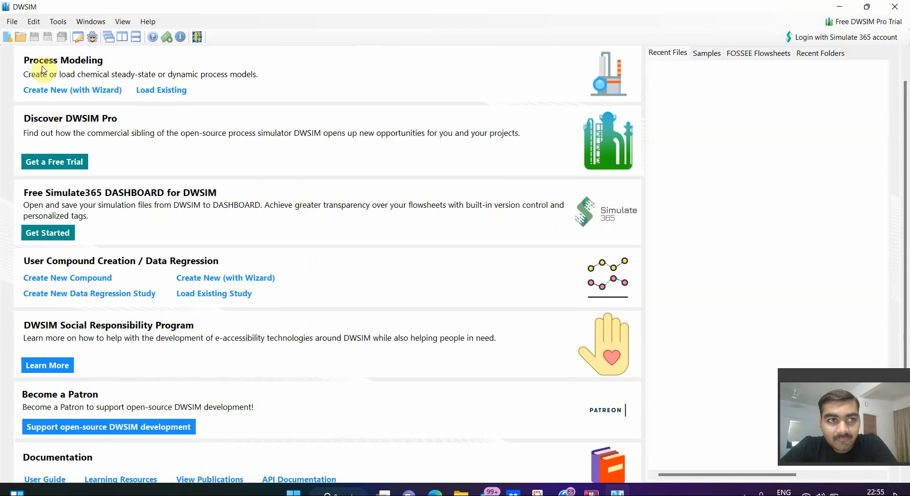
mouse_move(85, 70)
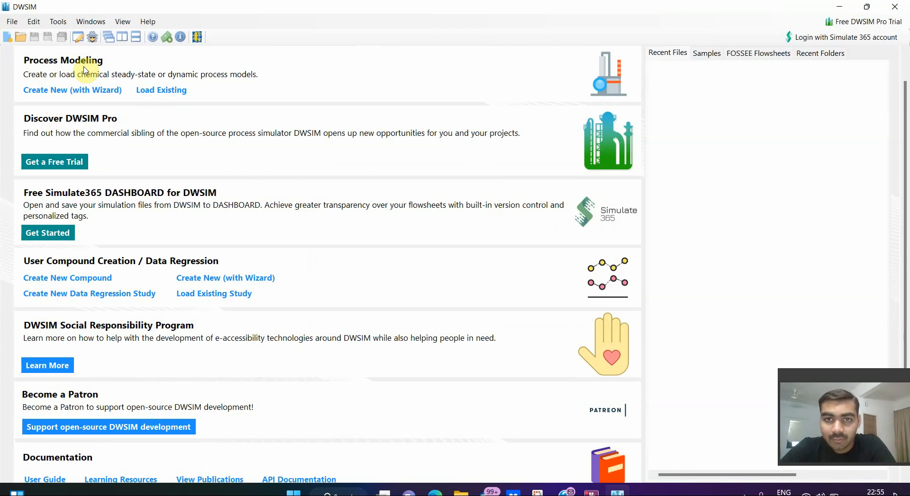
mouse_move(46, 119)
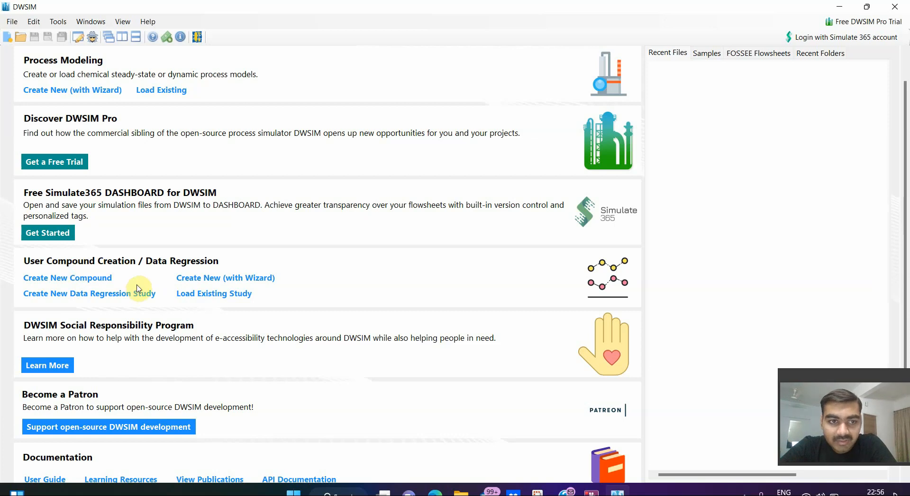
mouse_move(289, 266)
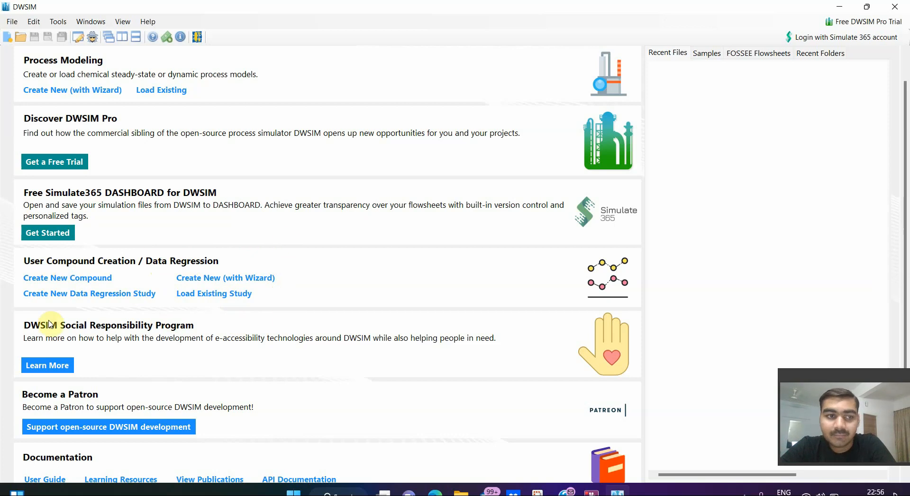
mouse_move(190, 341)
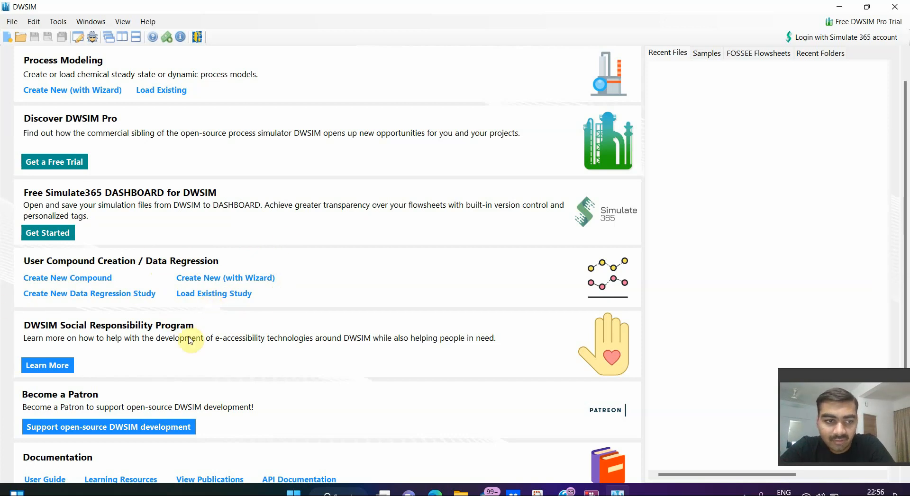
scroll("down", 3)
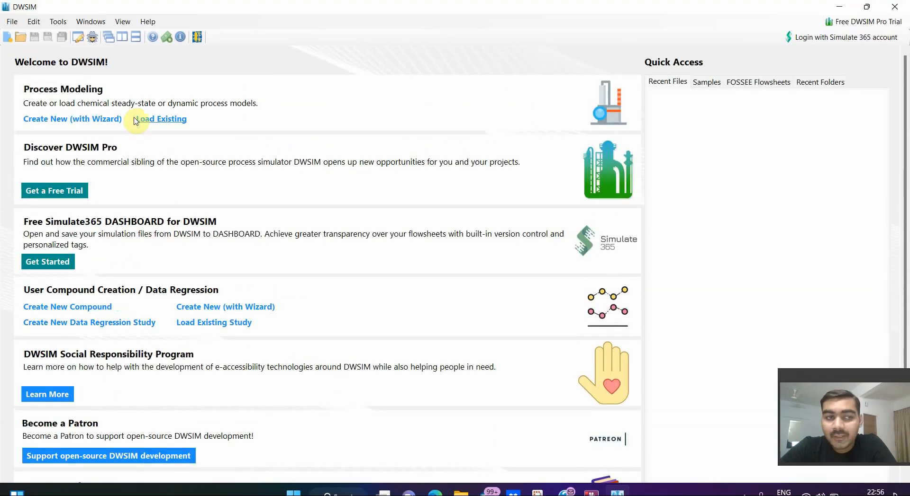
mouse_move(105, 89)
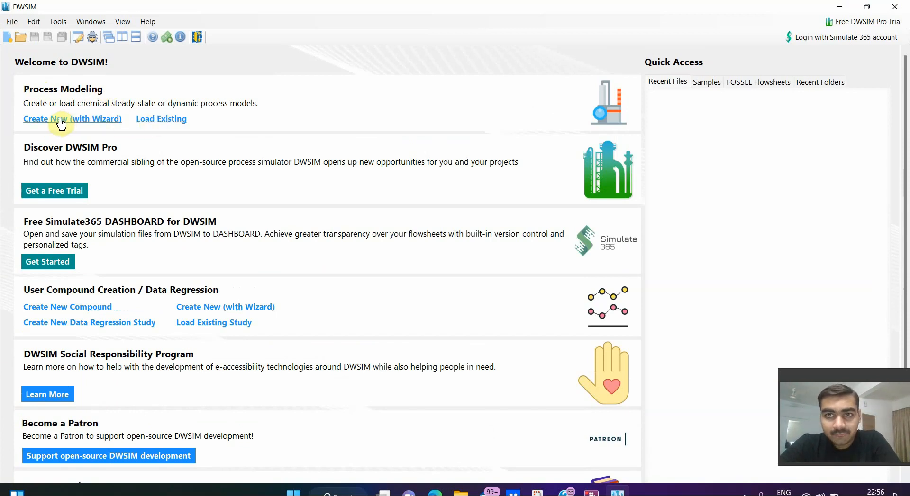
mouse_move(178, 126)
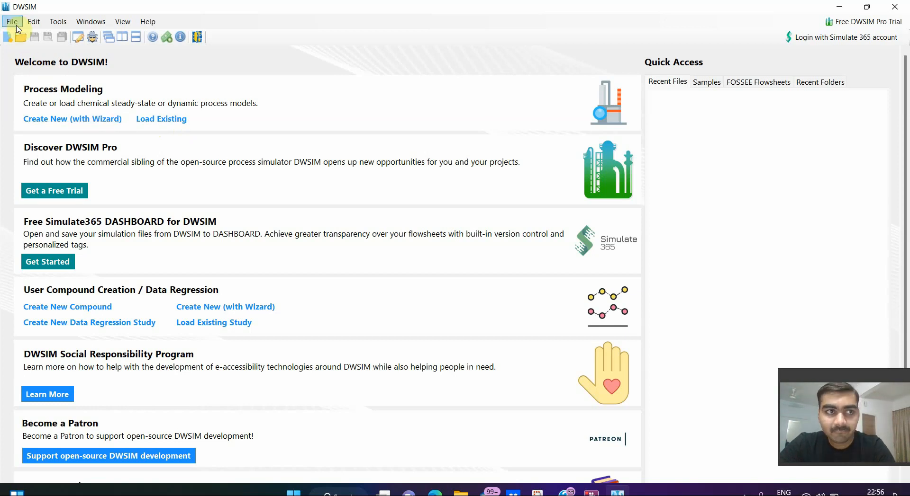
mouse_move(121, 22)
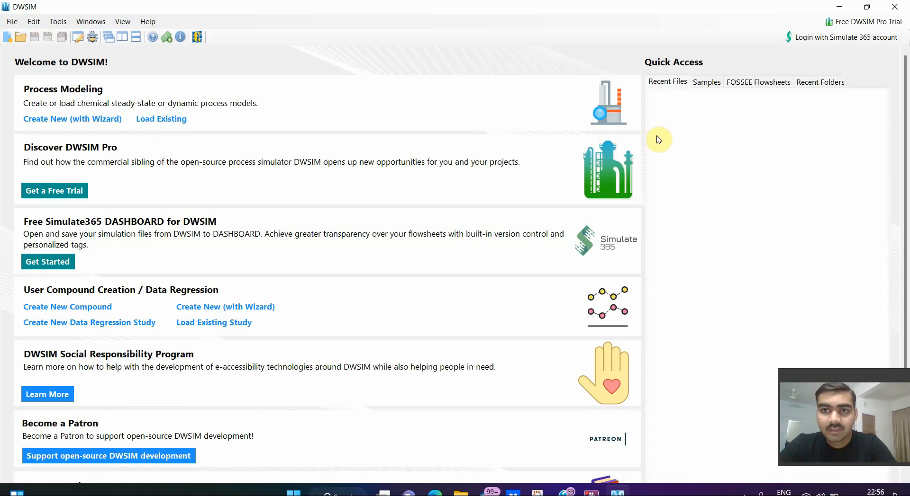
mouse_move(688, 70)
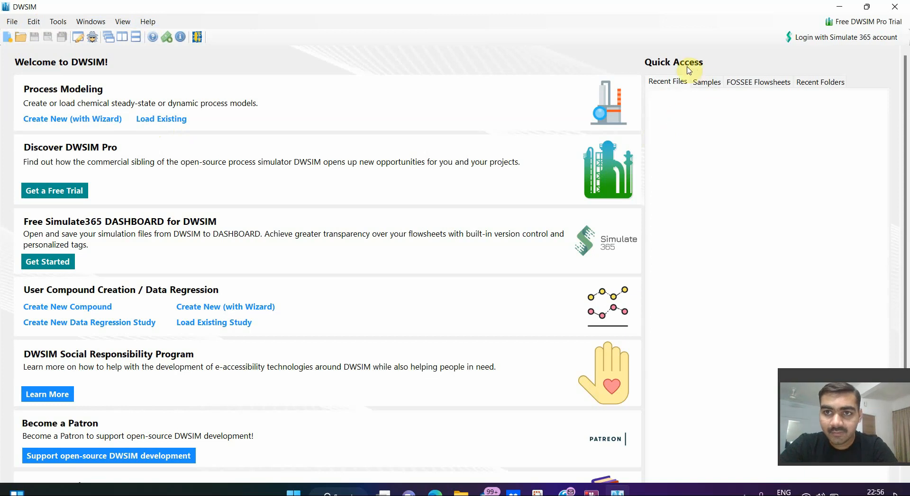
mouse_move(667, 82)
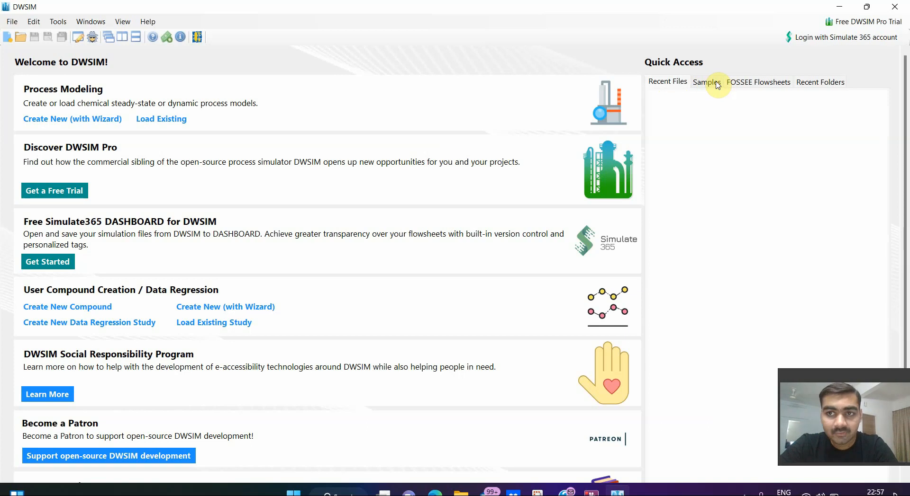
Step: Show the Samples list in Quick Access and browse samples such as Custom Mixer
left_click(706, 82)
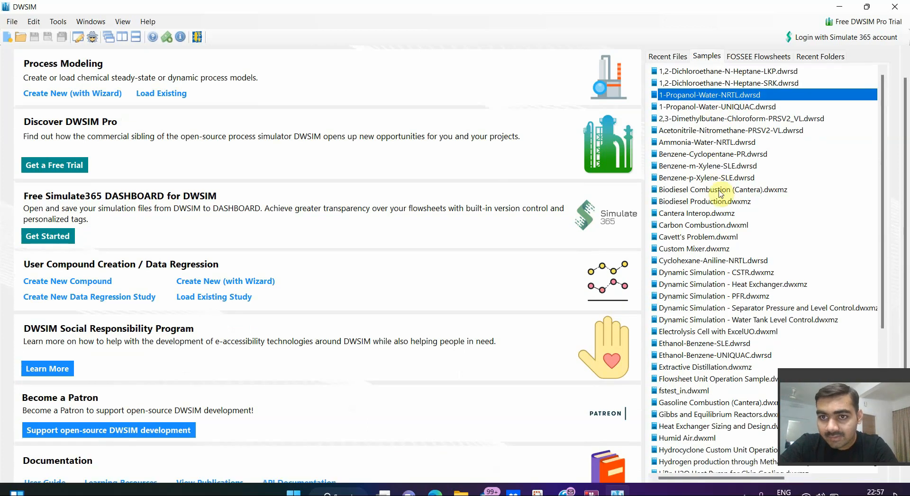
left_click(694, 249)
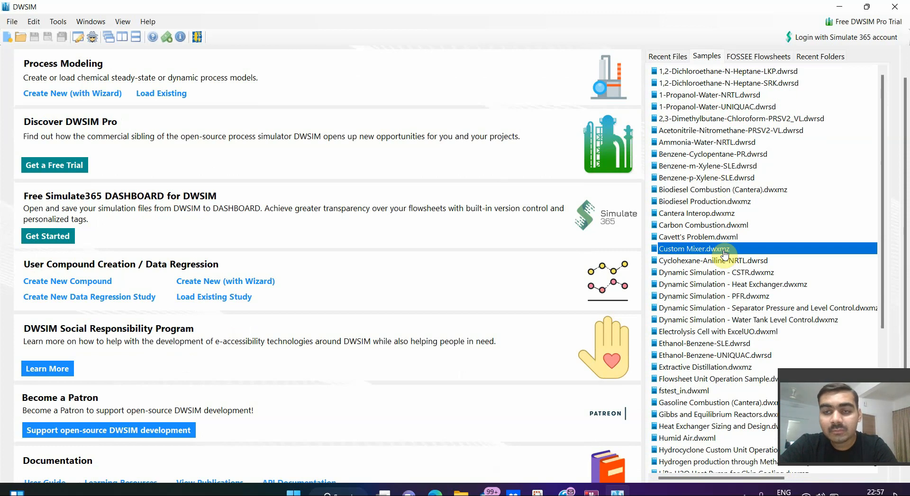
scroll("down", 3)
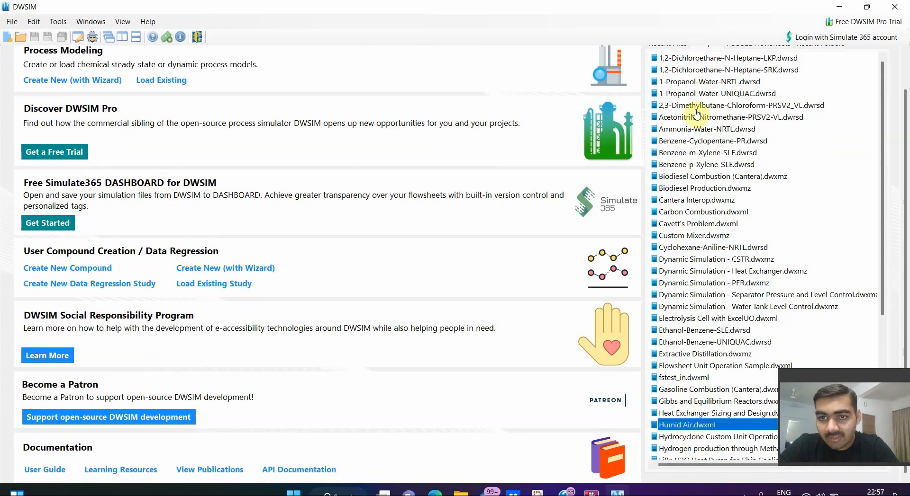
left_click(712, 247)
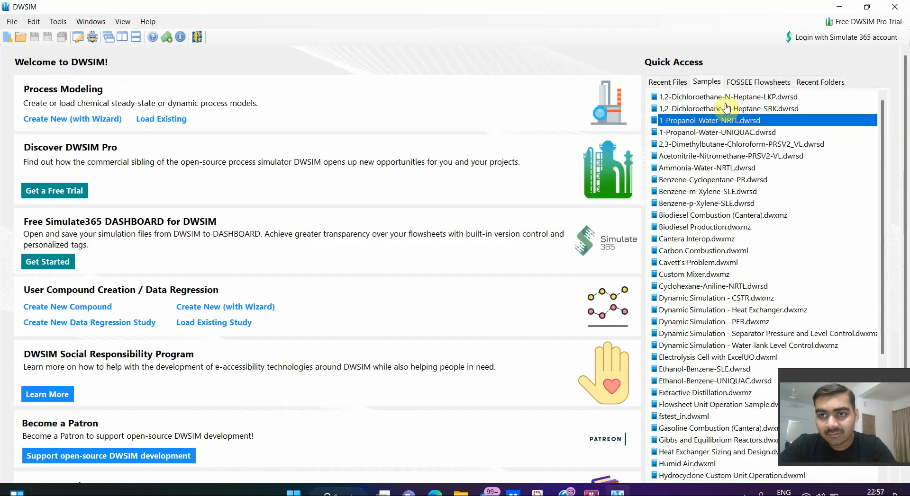
Step: Open the 1,2-Dichloroethane-N-Heptane-LKP regression sample and scroll through its Pxy data and results
double_click(726, 97)
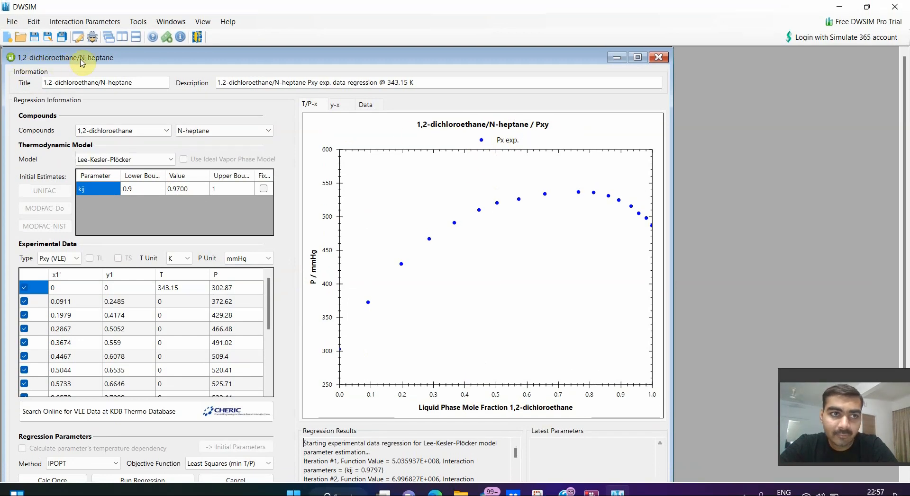
mouse_move(115, 66)
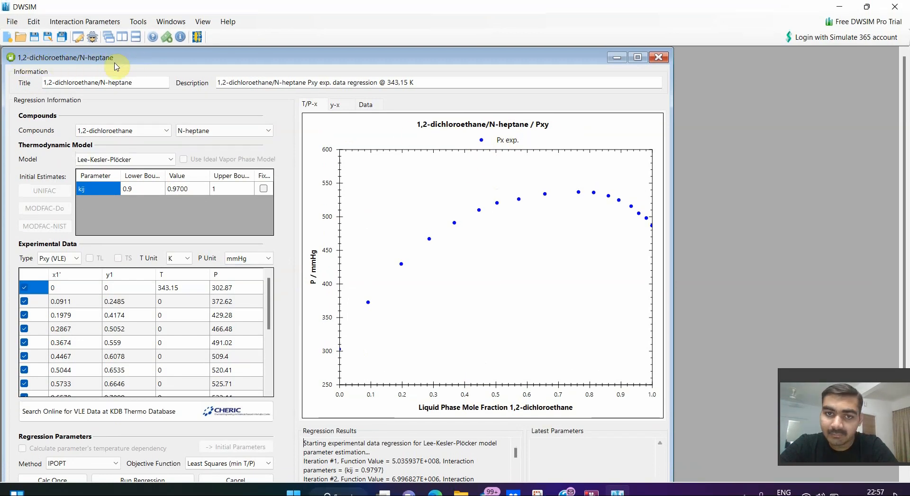
scroll("down", 3)
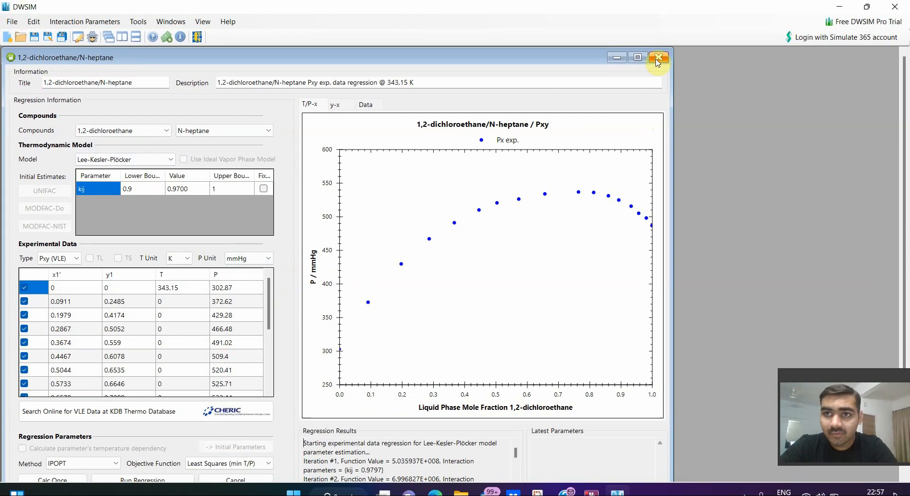
Step: Close the regression study, start a blank simulation, then quit DWSIM without saving
left_click(657, 57)
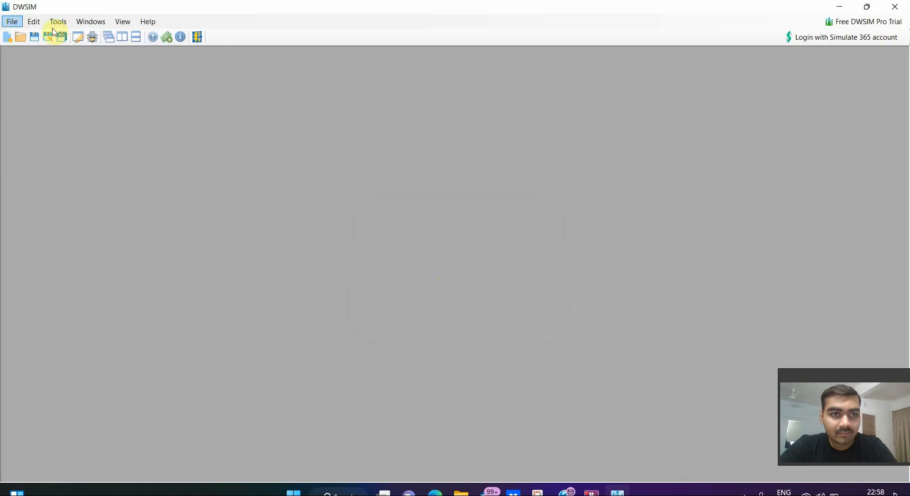
left_click(621, 481)
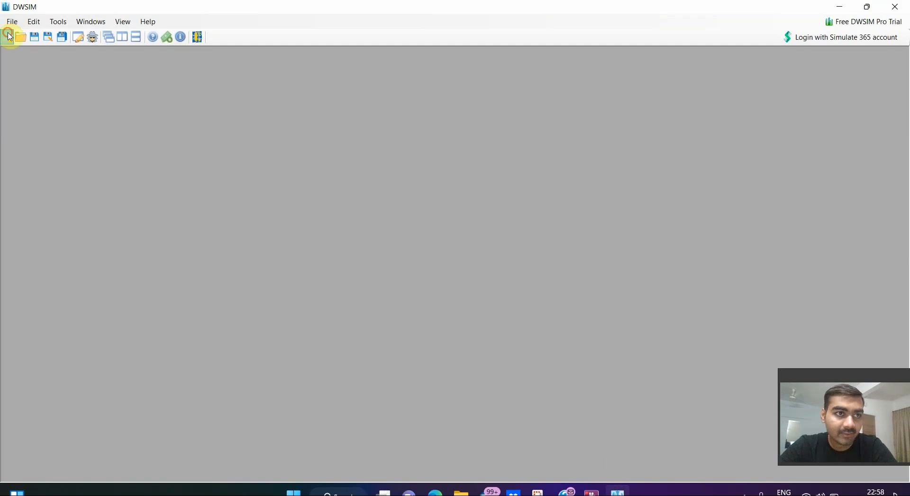
mouse_move(11, 22)
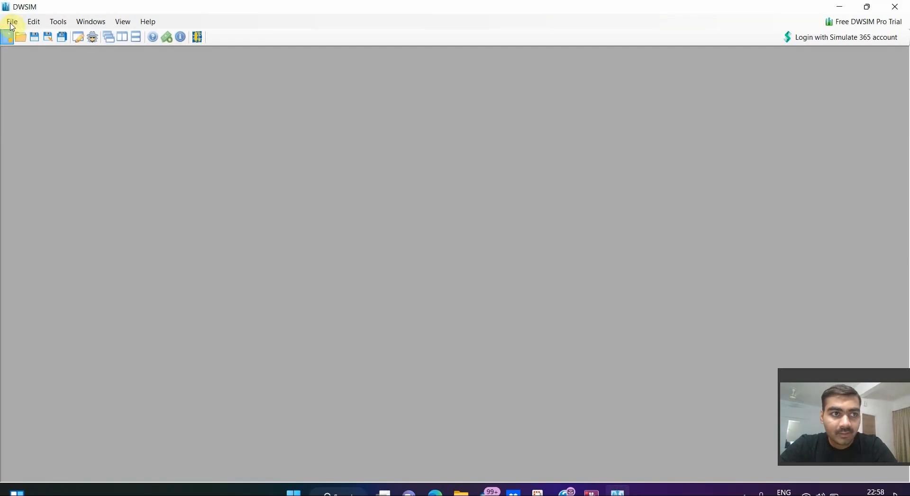
left_click(8, 36)
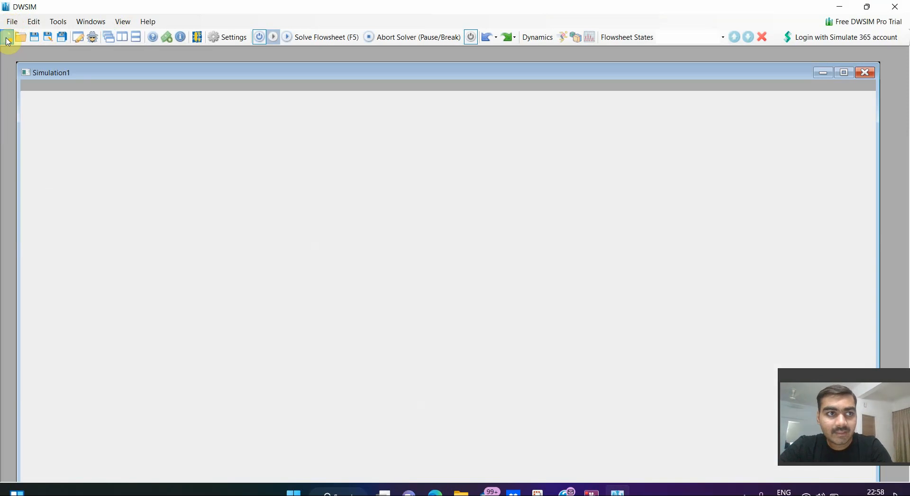
left_click(7, 37)
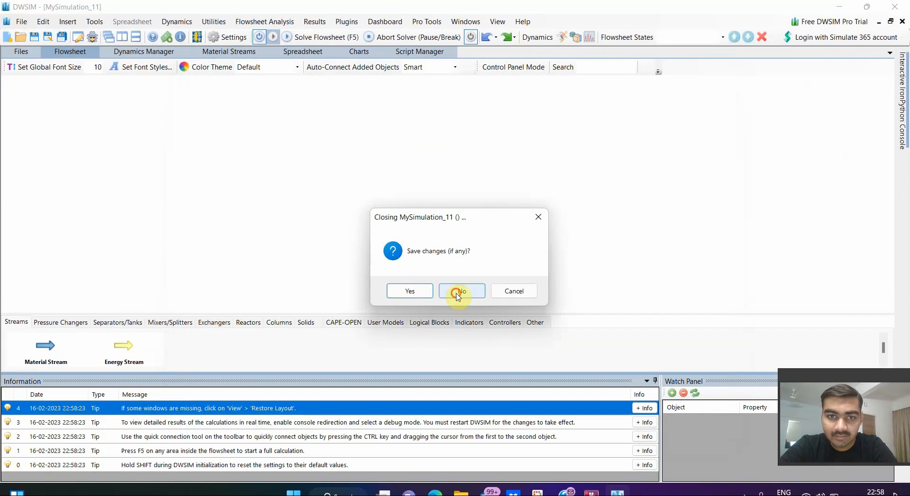
left_click(461, 291)
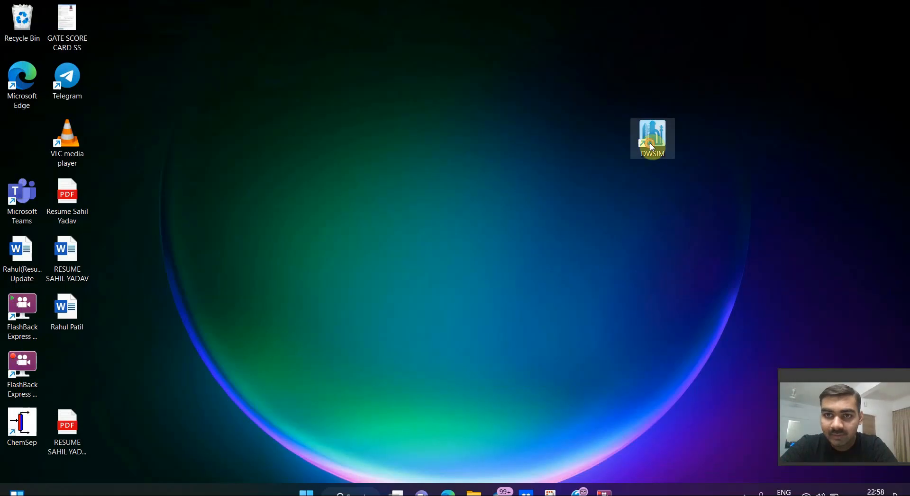
Step: Relaunch DWSIM from the desktop shortcut and cancel the update notice
double_click(652, 137)
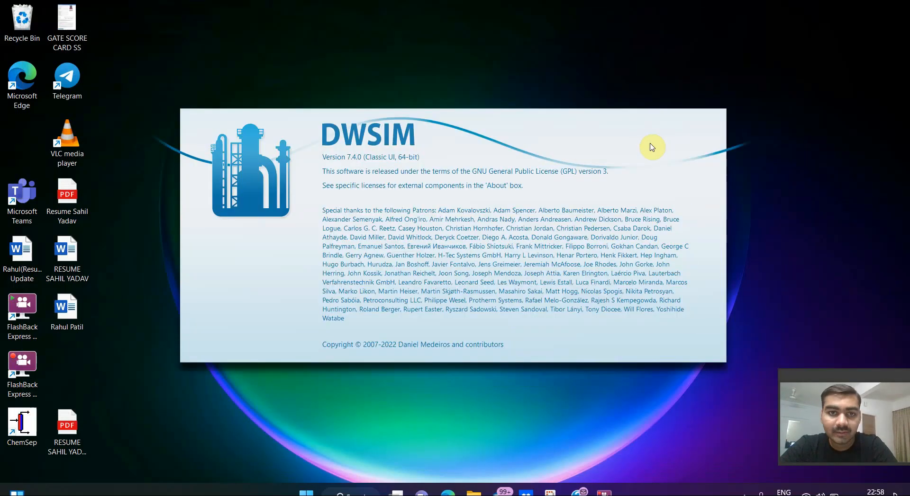
mouse_move(354, 167)
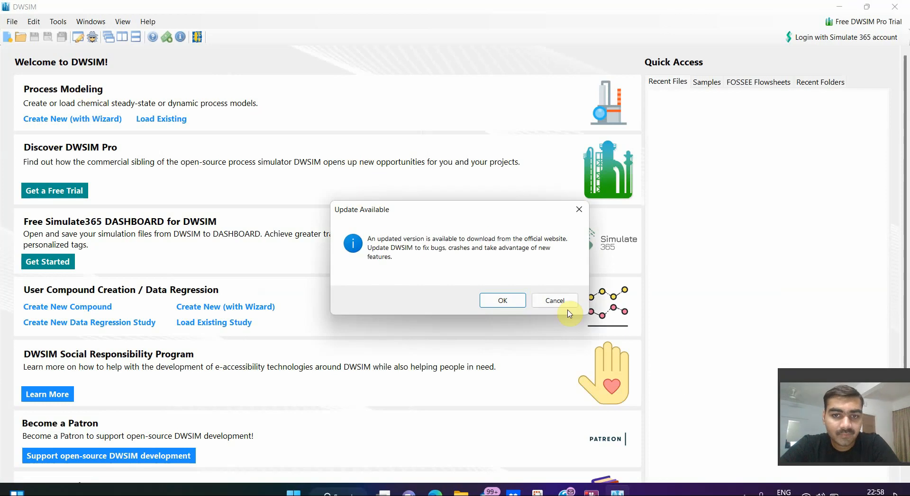
left_click(553, 300)
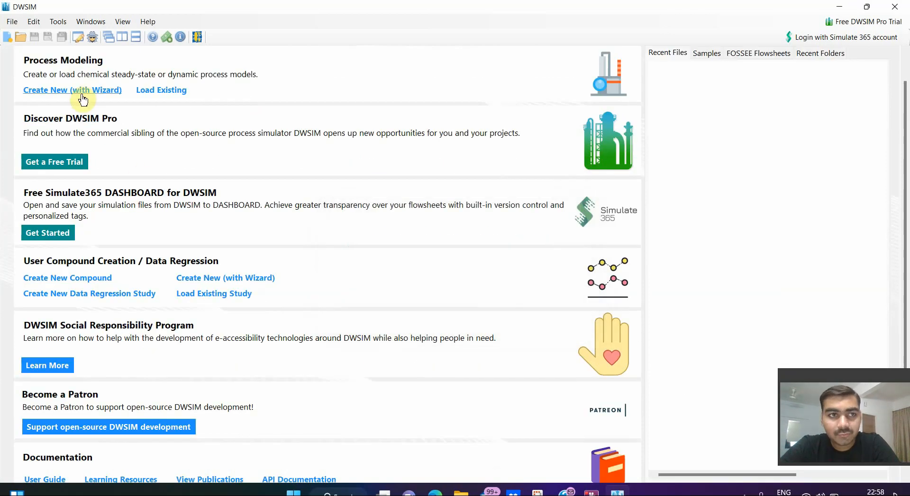
mouse_move(233, 99)
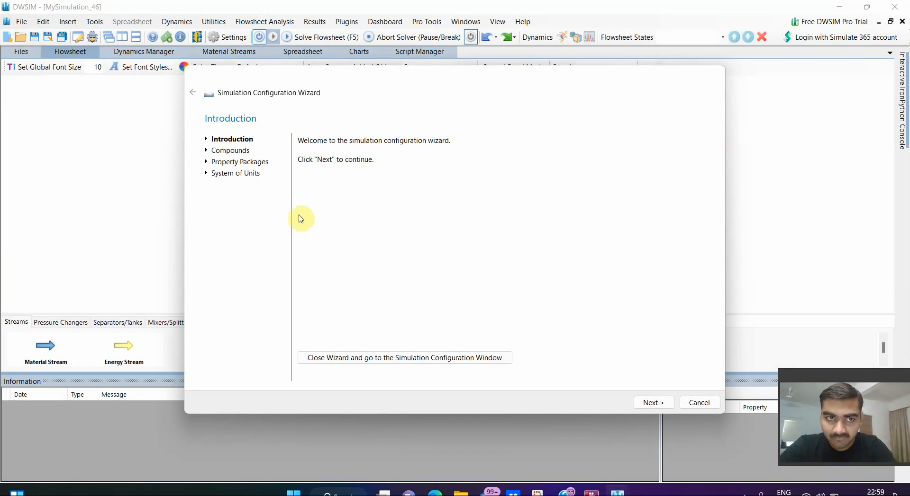
mouse_move(214, 93)
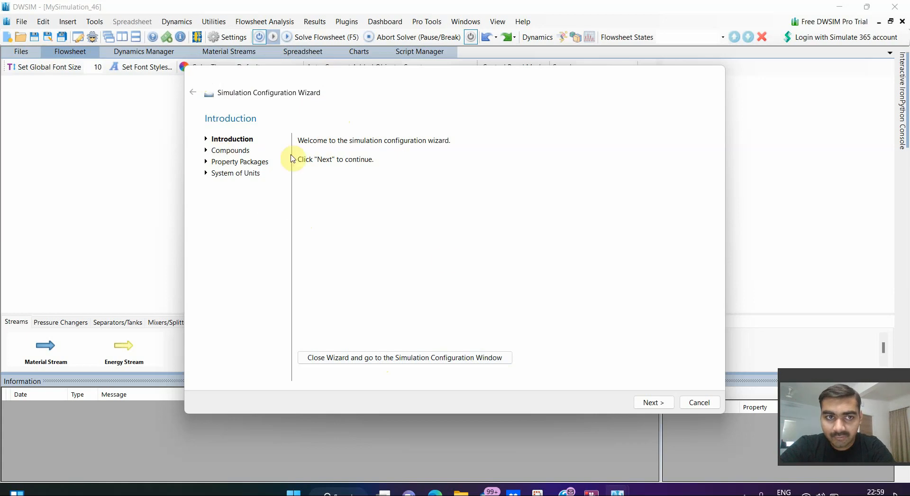
Step: Advance the new-simulation wizard past its introduction page to compound selection
left_click(652, 403)
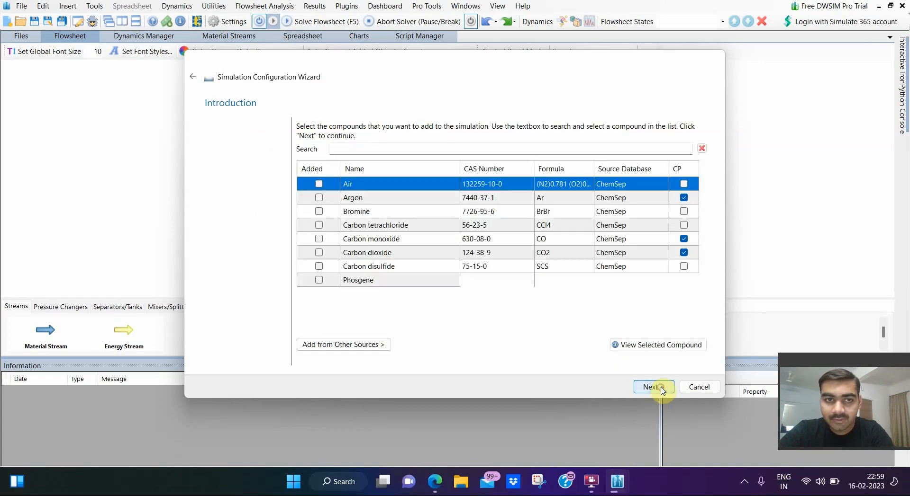
Step: Search 'carbon' and add carbon monoxide, dioxide, tetrachloride and disulfide, then clear the search
left_click(649, 387)
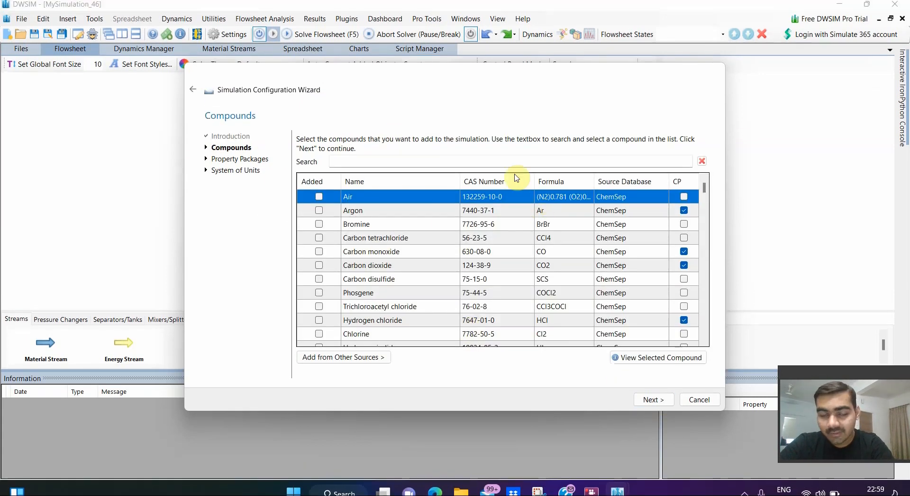
mouse_move(470, 157)
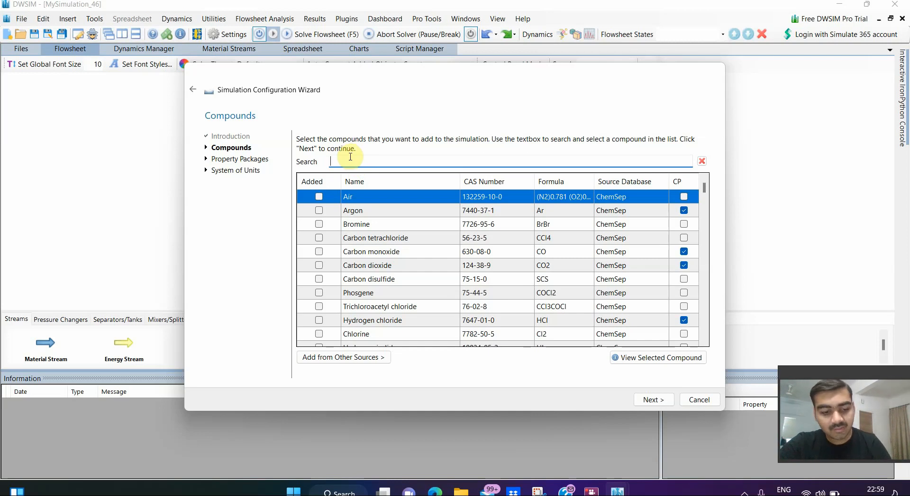
type("carbo")
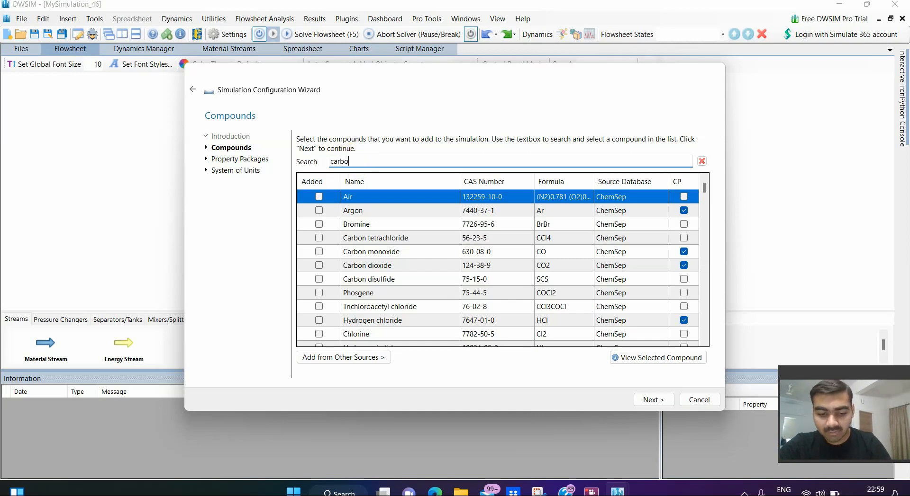
type("n")
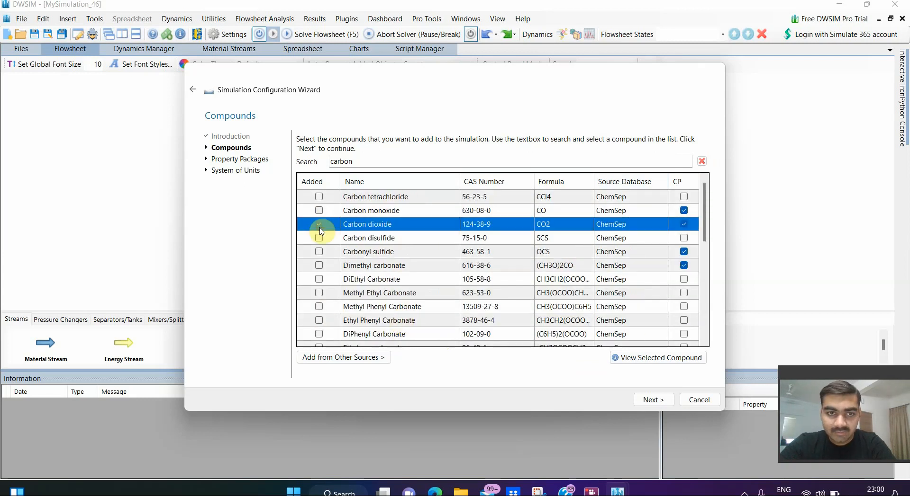
left_click(319, 210)
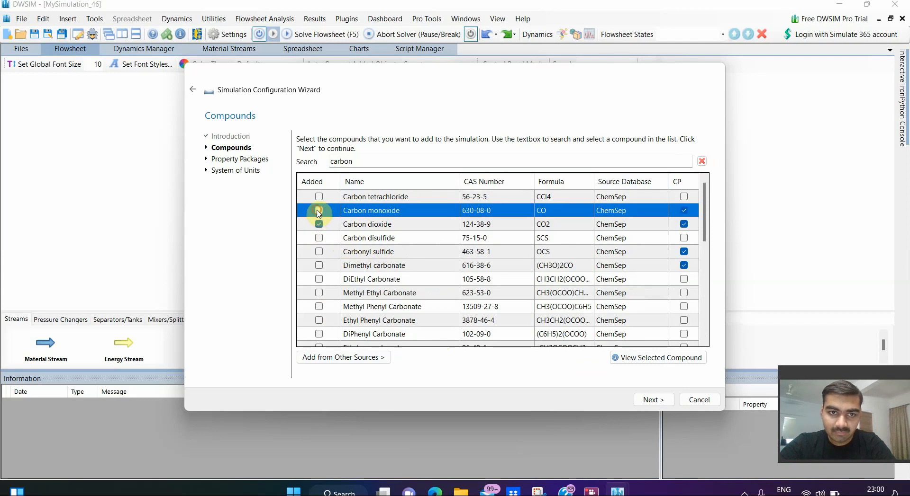
left_click(319, 211)
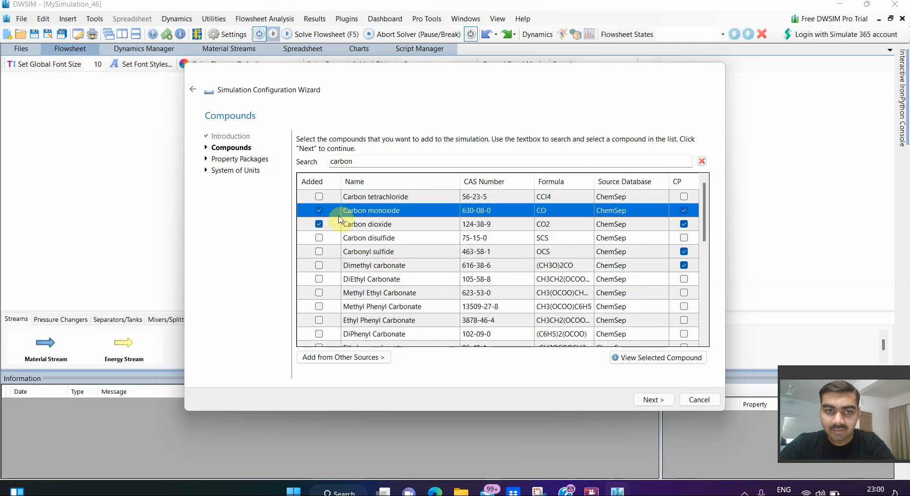
left_click(319, 196)
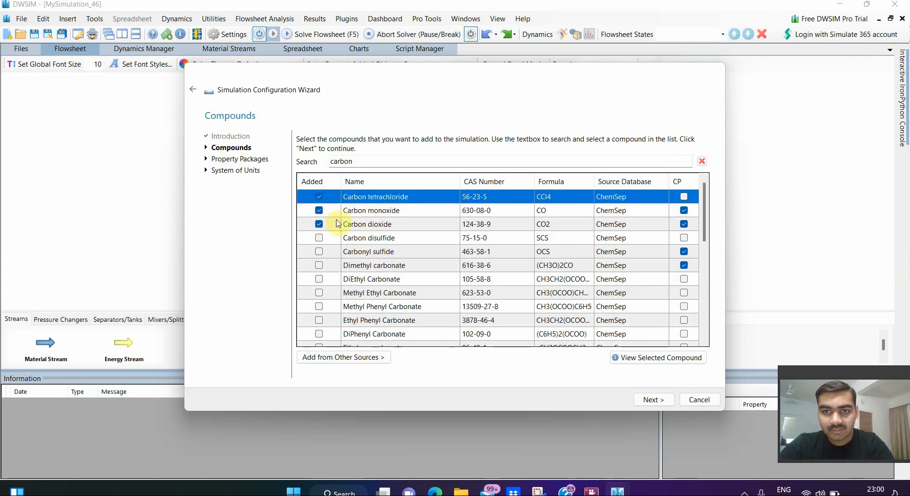
mouse_move(319, 241)
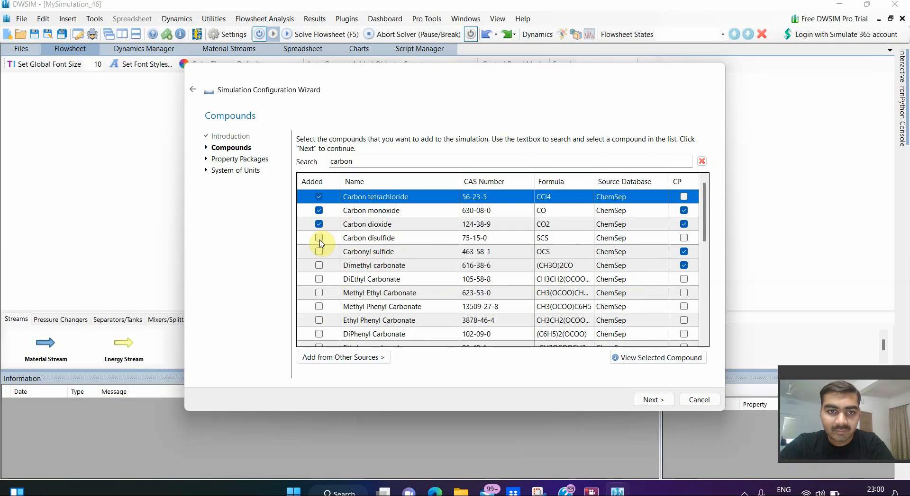
left_click(318, 238)
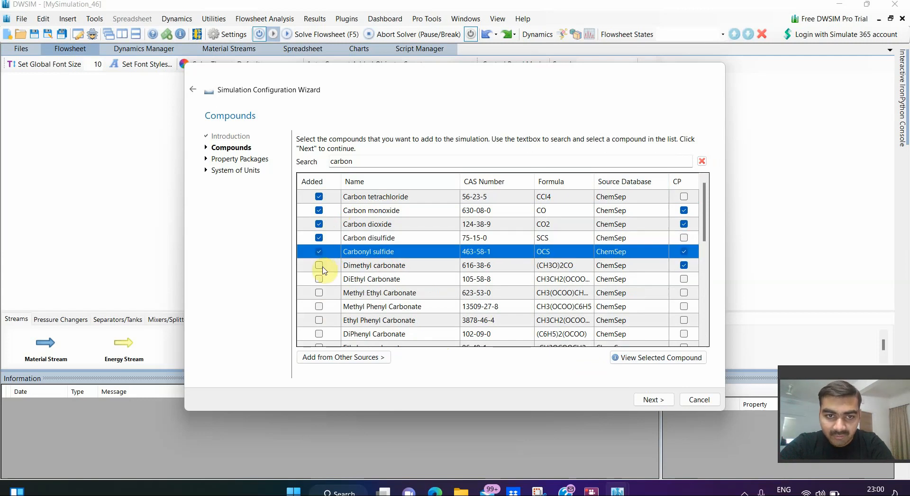
left_click(318, 265)
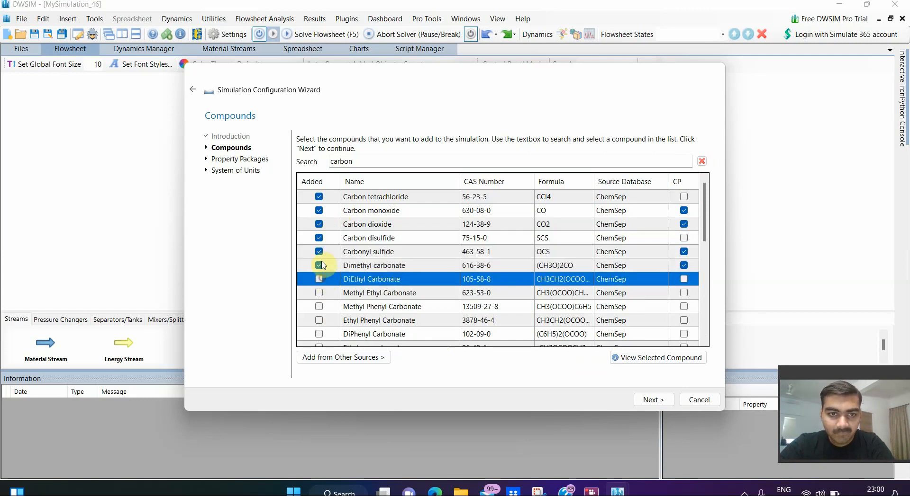
left_click(319, 266)
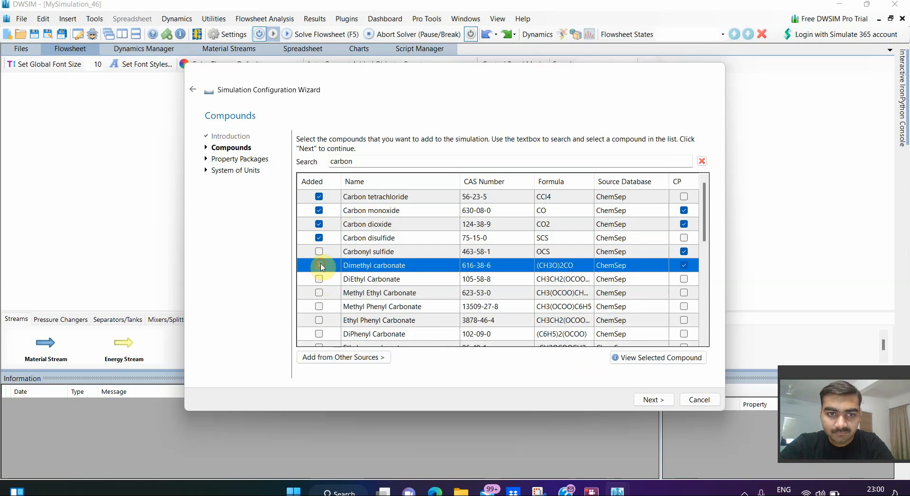
left_click(318, 265)
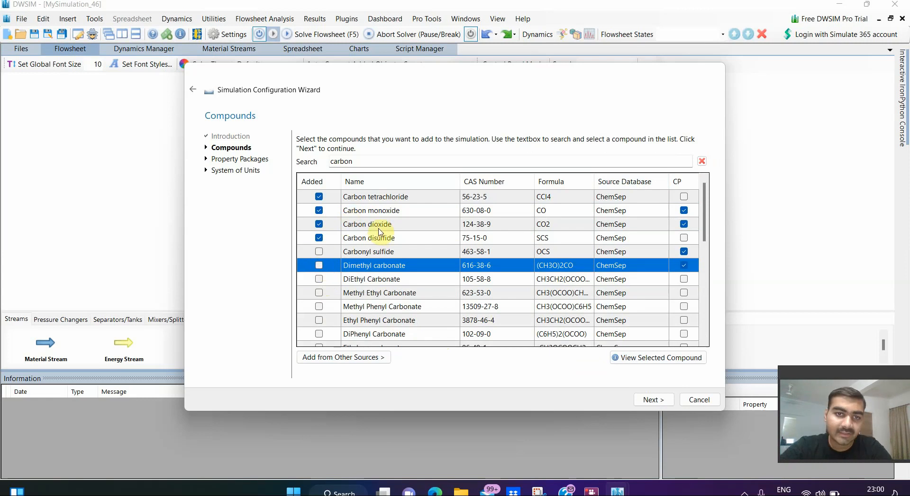
mouse_move(593, 265)
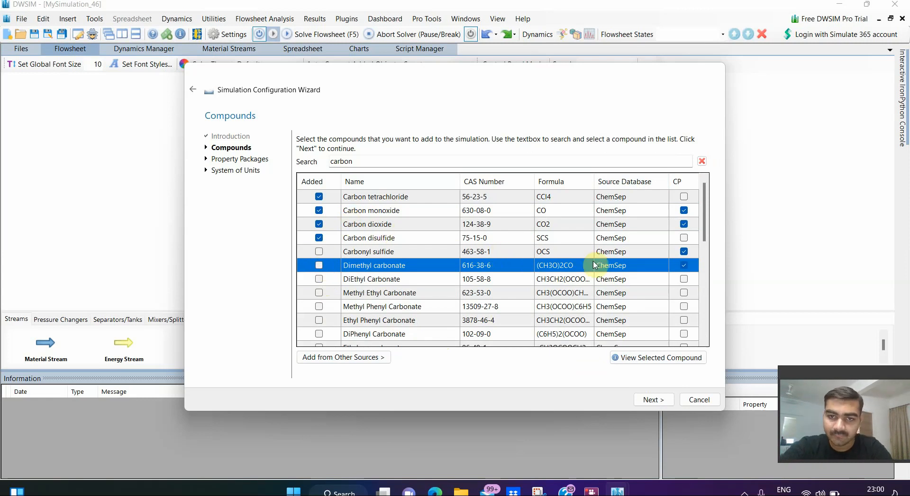
left_click(701, 161)
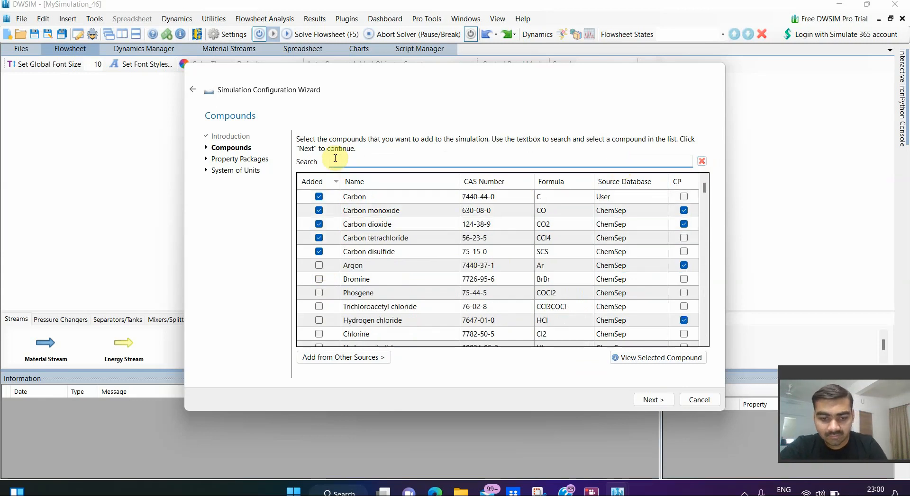
Step: Search and add Oxygen, Hydrogen, Water and Air, then clear the compound search
type("oxyge")
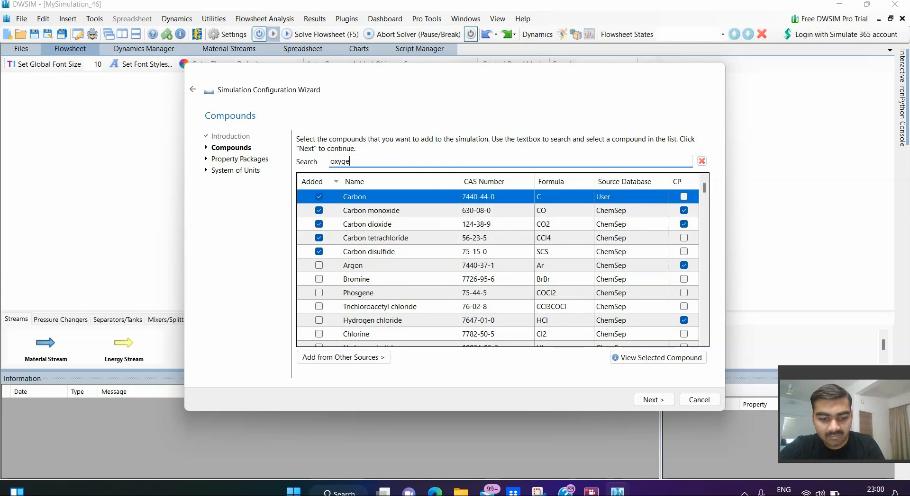
type("n")
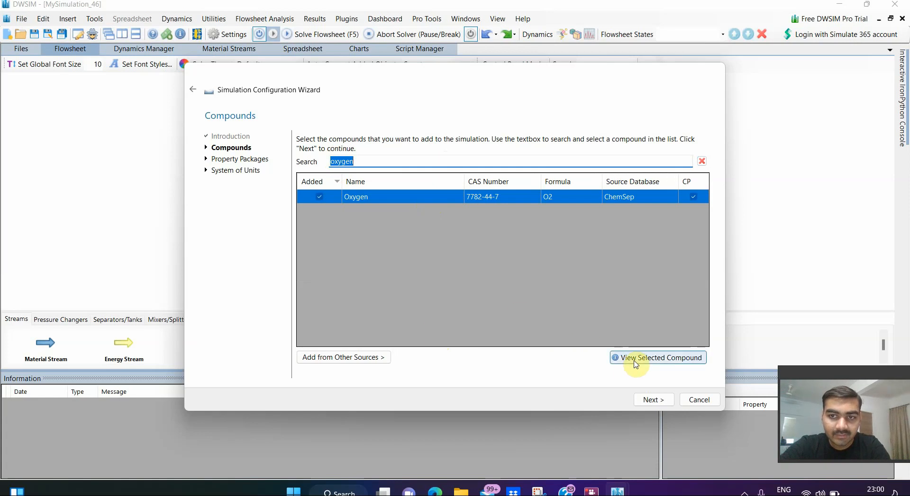
left_click(700, 161)
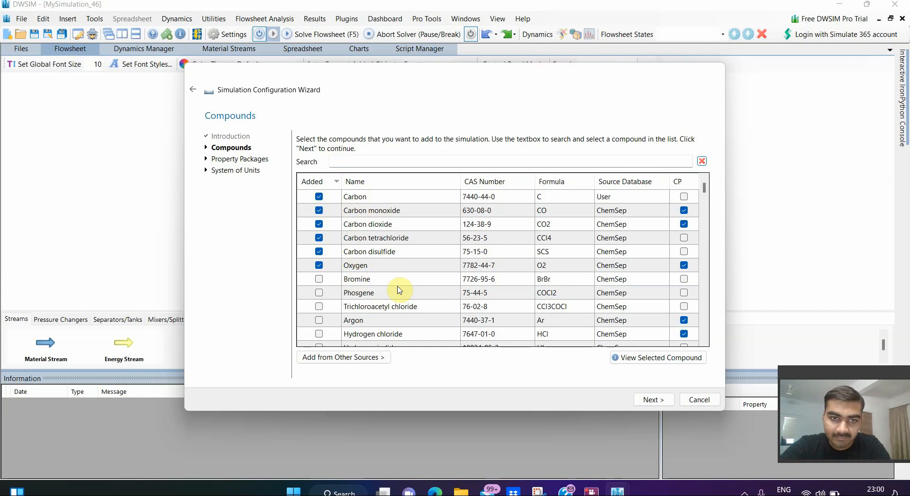
scroll("down", 3)
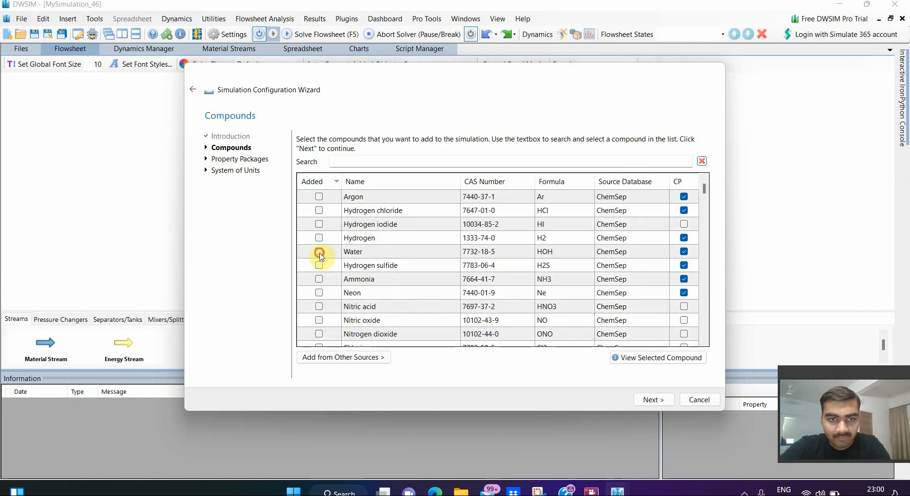
left_click(318, 251)
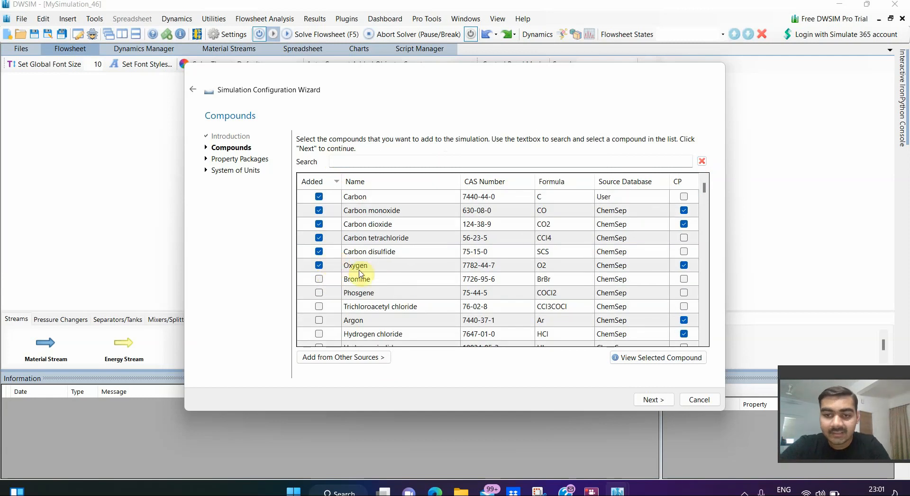
mouse_move(631, 376)
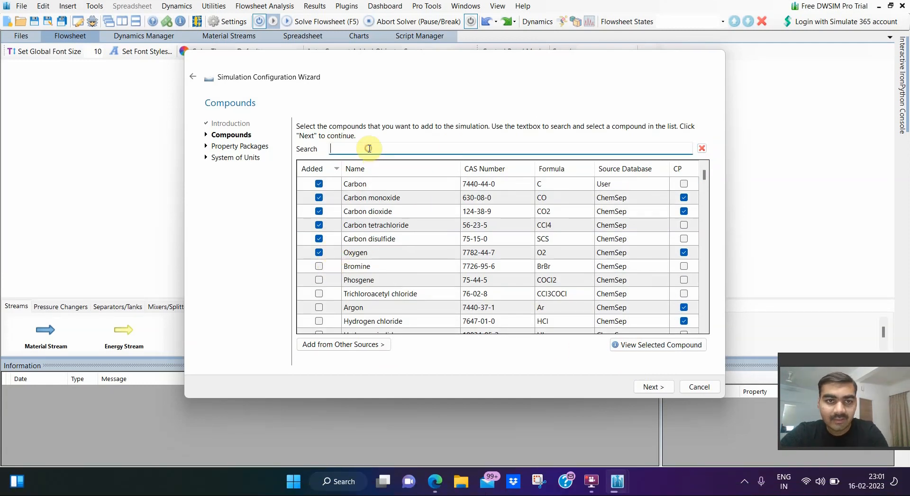
type("air")
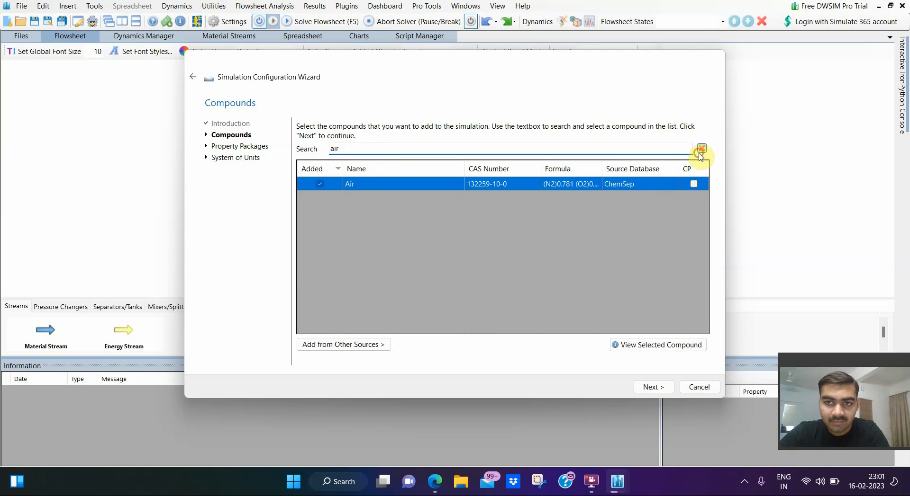
left_click(701, 148)
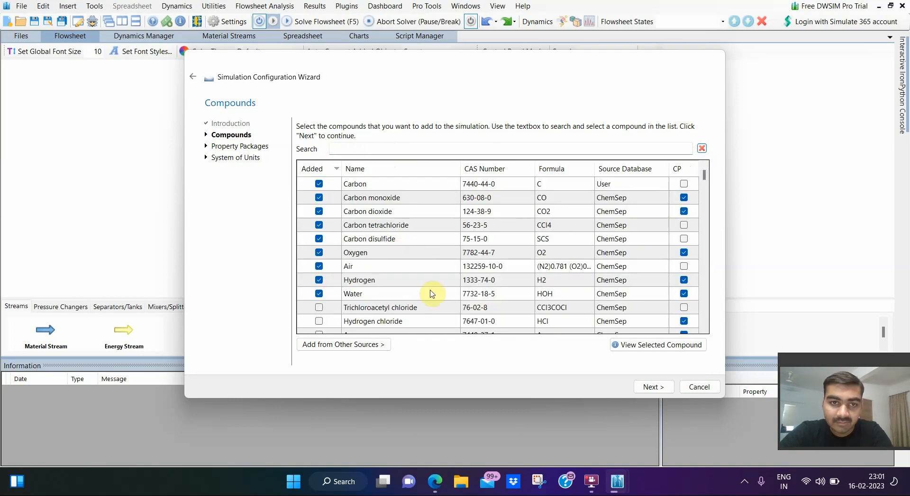
mouse_move(504, 283)
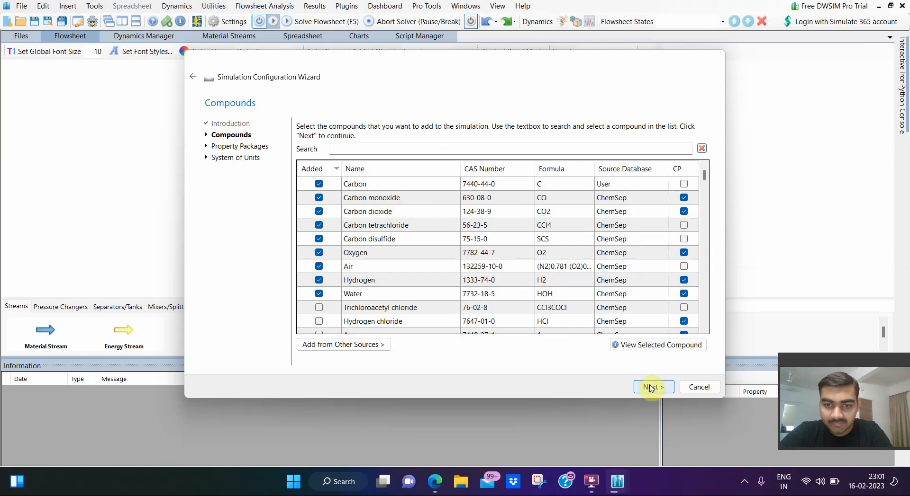
Step: Continue to the property packages page and scroll the available packages
left_click(653, 387)
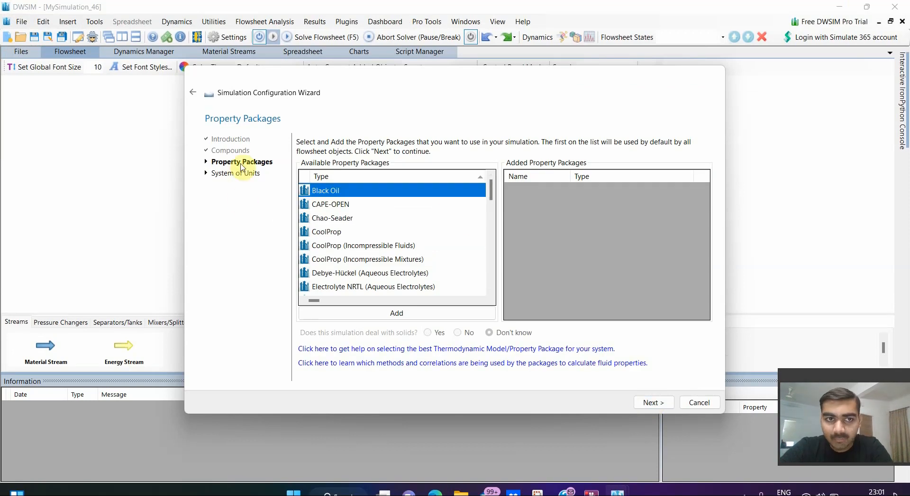
mouse_move(428, 174)
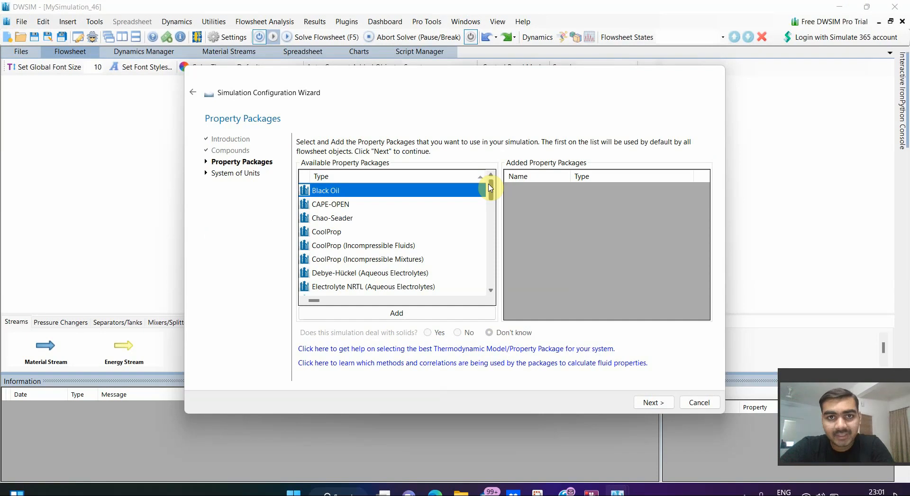
mouse_move(494, 194)
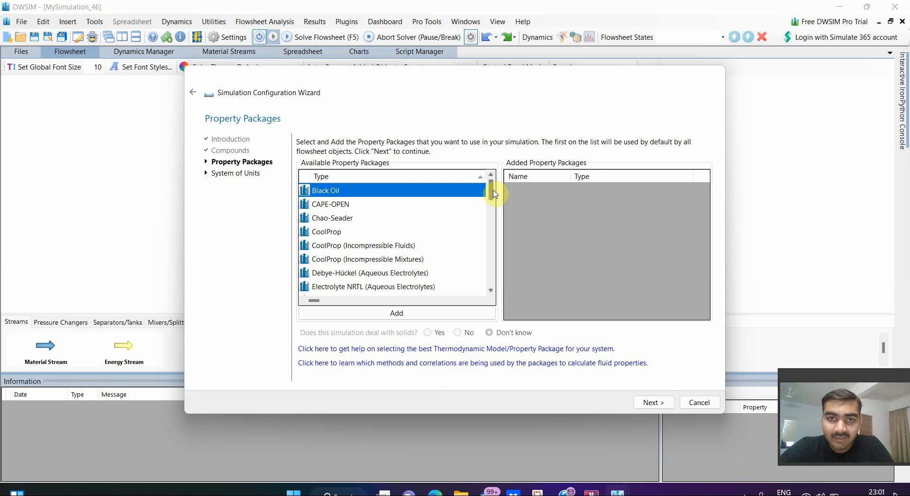
mouse_move(492, 189)
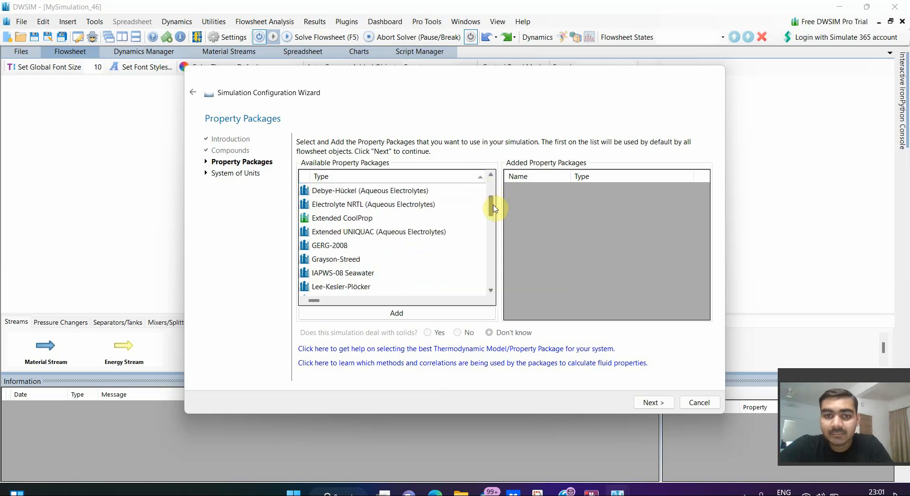
scroll("down", 3)
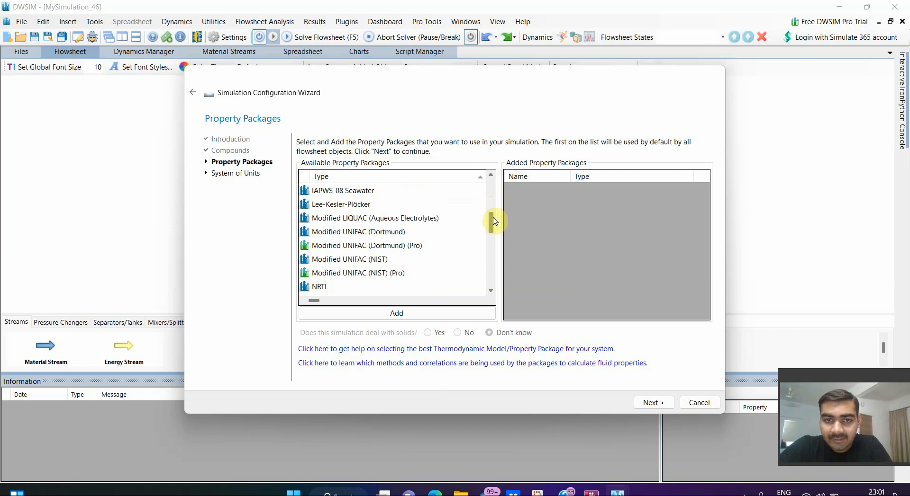
scroll("down", 3)
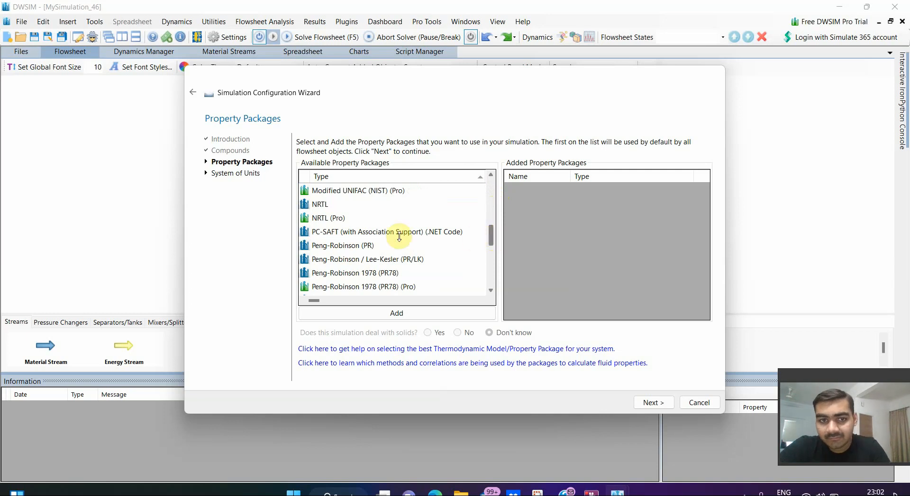
mouse_move(351, 246)
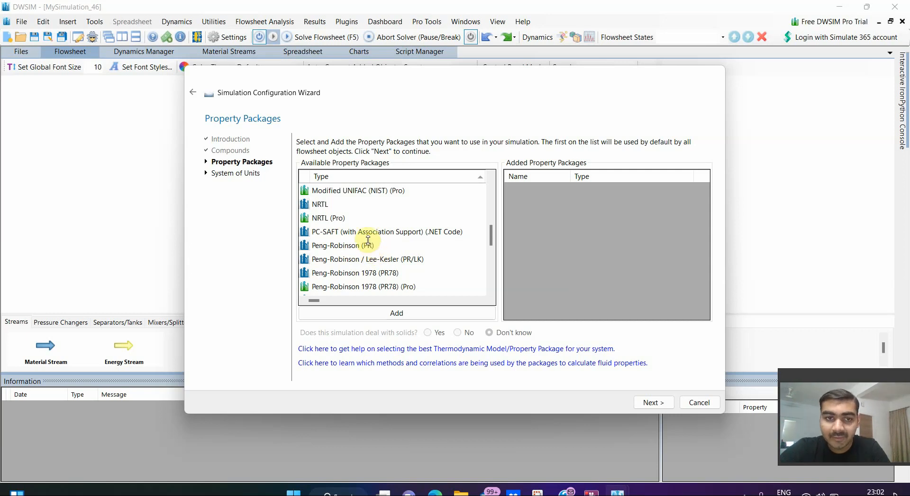
mouse_move(366, 240)
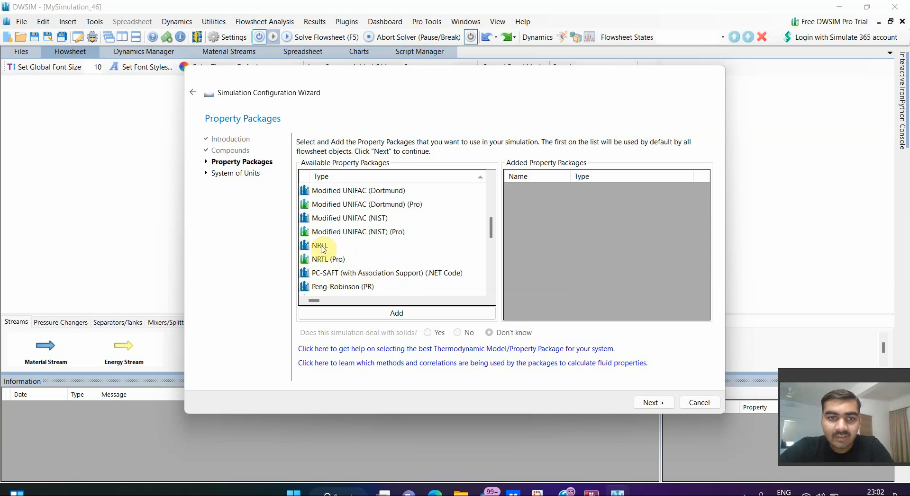
Step: Add NRTL, Peng-Robinson (PR) and Chao-Seader as property packages
left_click(320, 245)
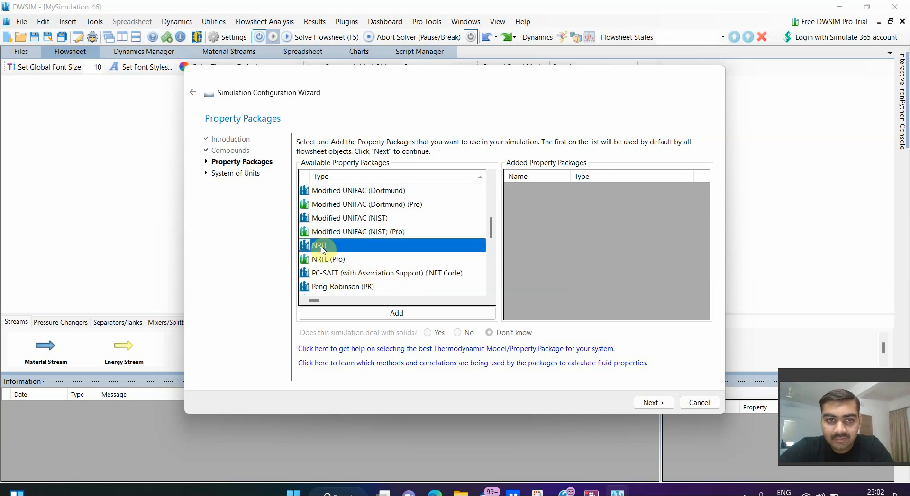
left_click(396, 314)
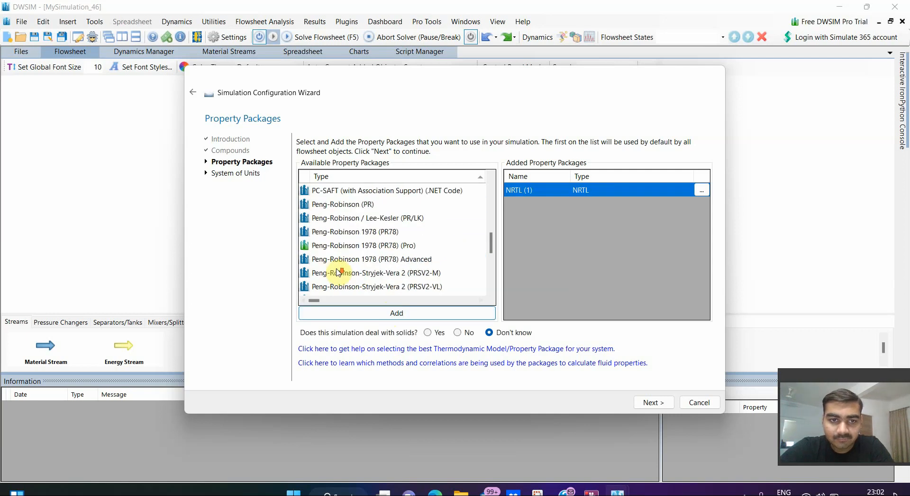
left_click(396, 313)
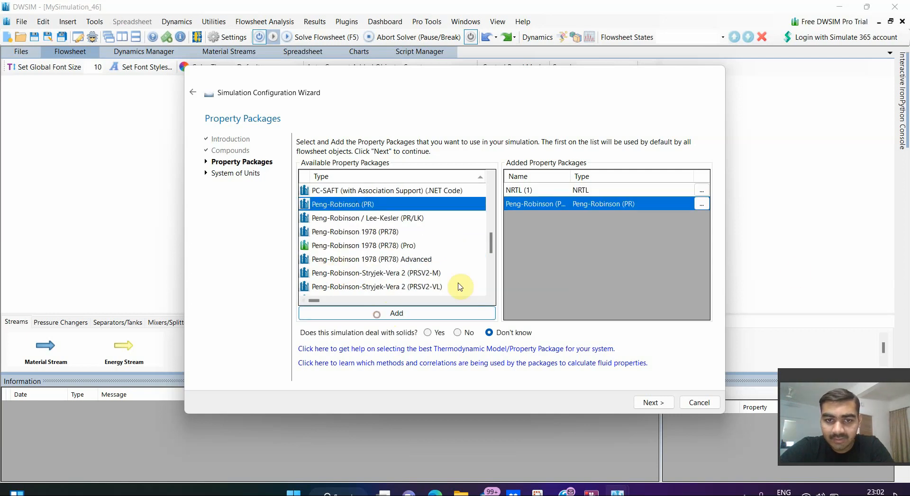
mouse_move(590, 274)
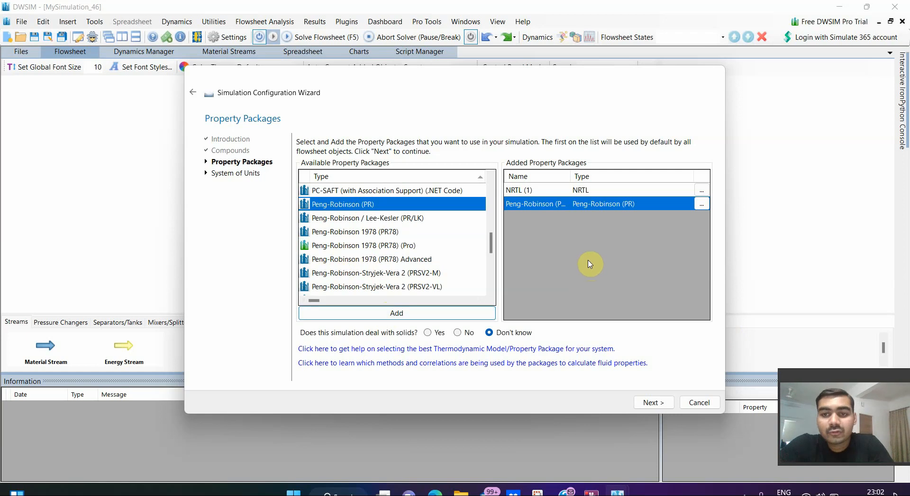
mouse_move(383, 220)
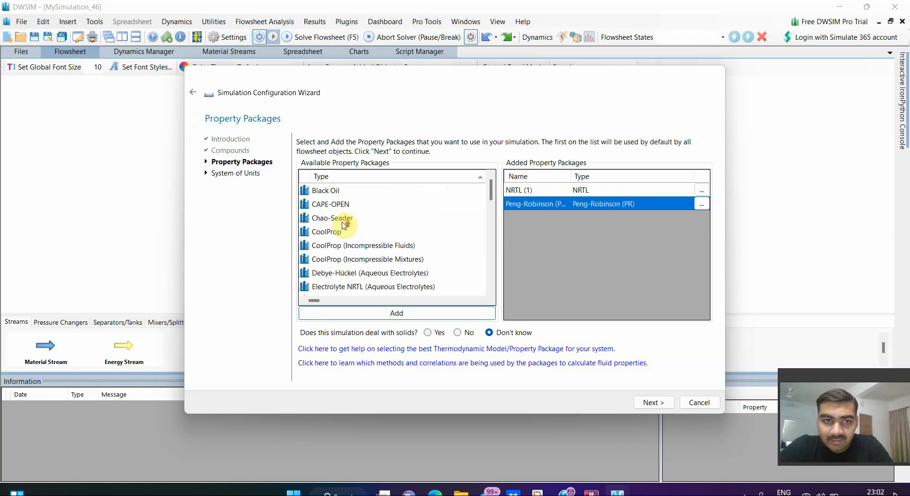
left_click(396, 313)
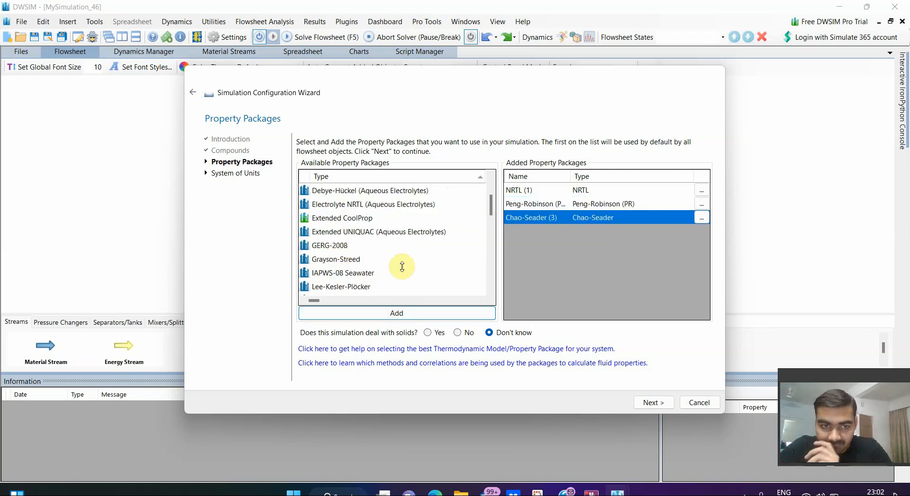
scroll("down", 3)
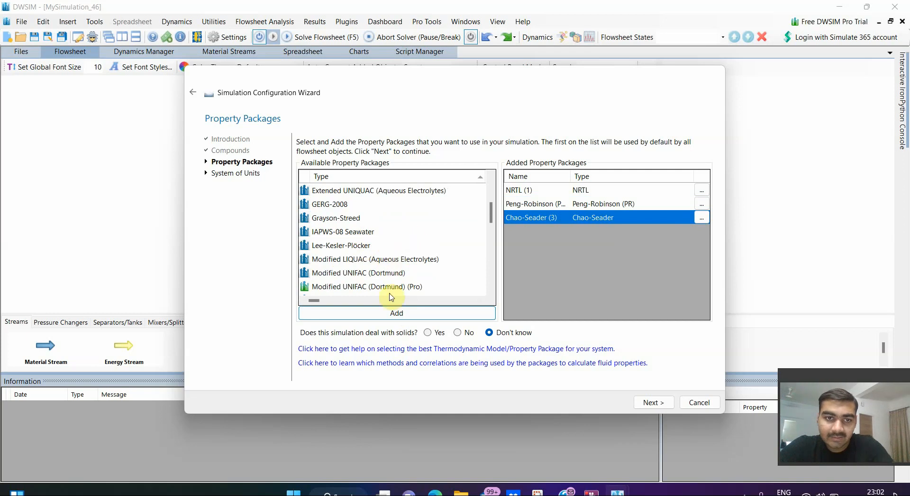
scroll("down", 3)
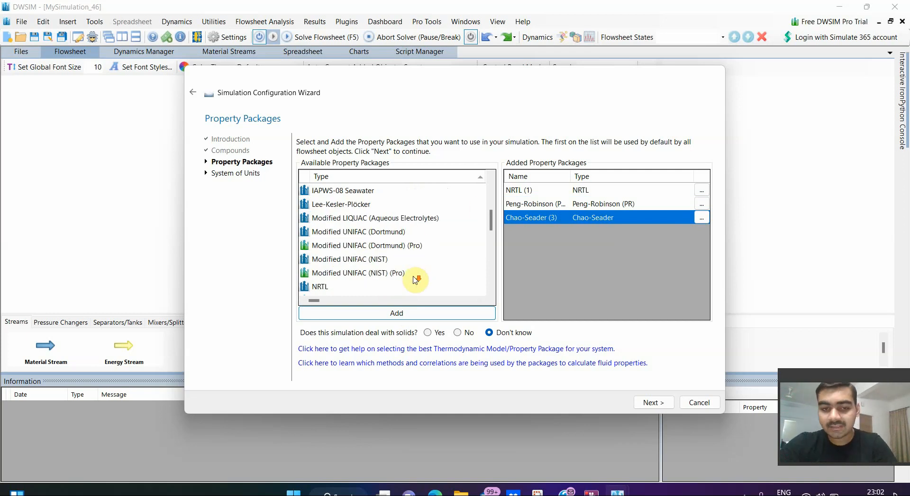
mouse_move(409, 275)
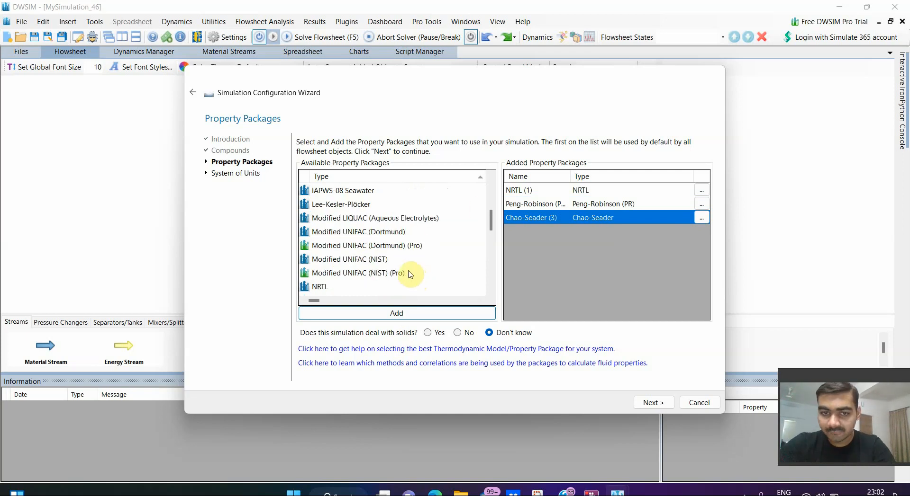
mouse_move(416, 267)
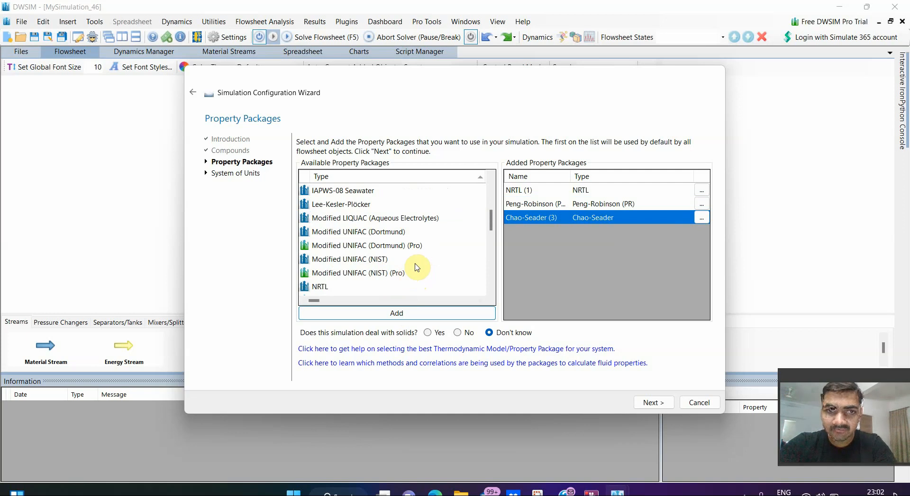
mouse_move(548, 197)
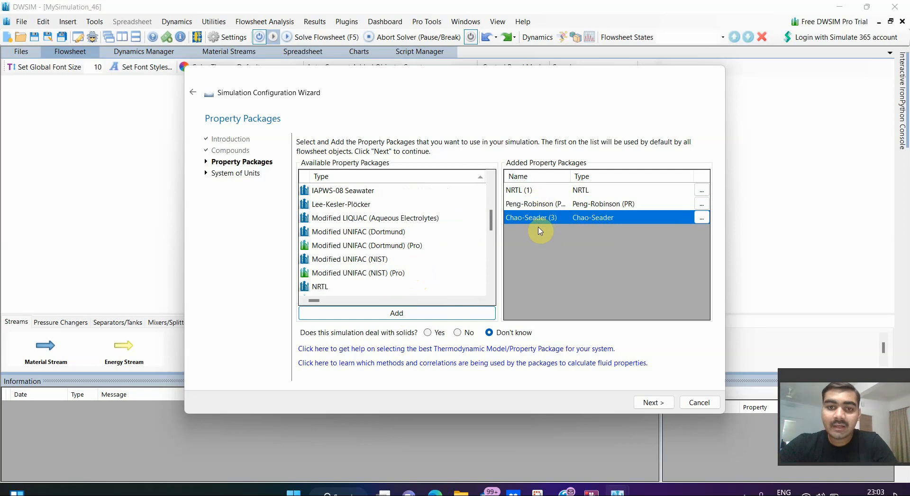
mouse_move(407, 341)
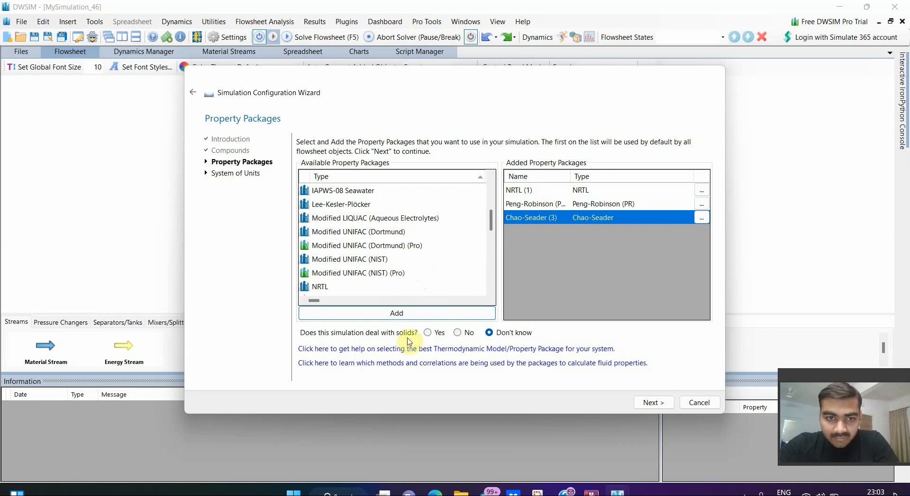
mouse_move(475, 254)
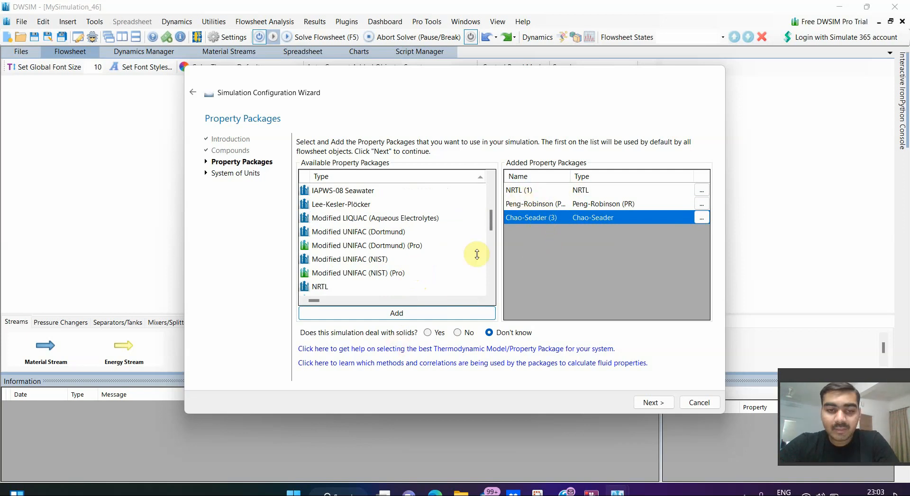
mouse_move(318, 335)
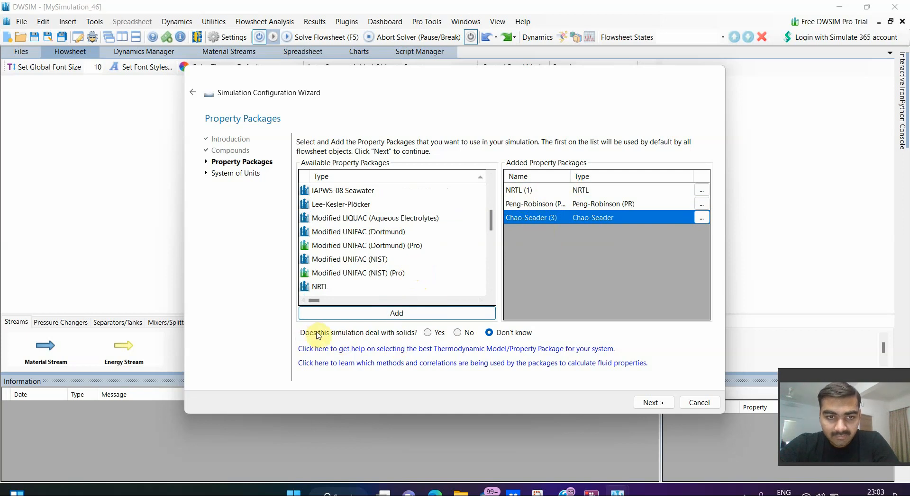
mouse_move(380, 341)
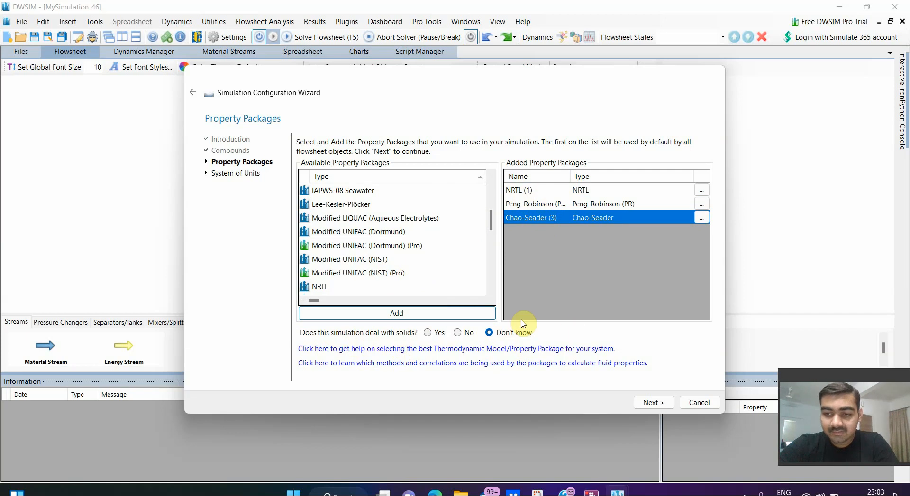
mouse_move(529, 328)
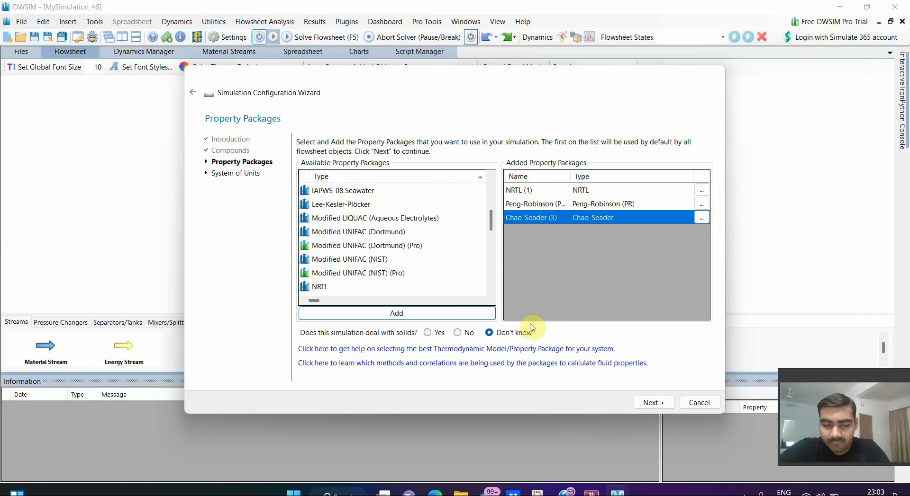
mouse_move(550, 338)
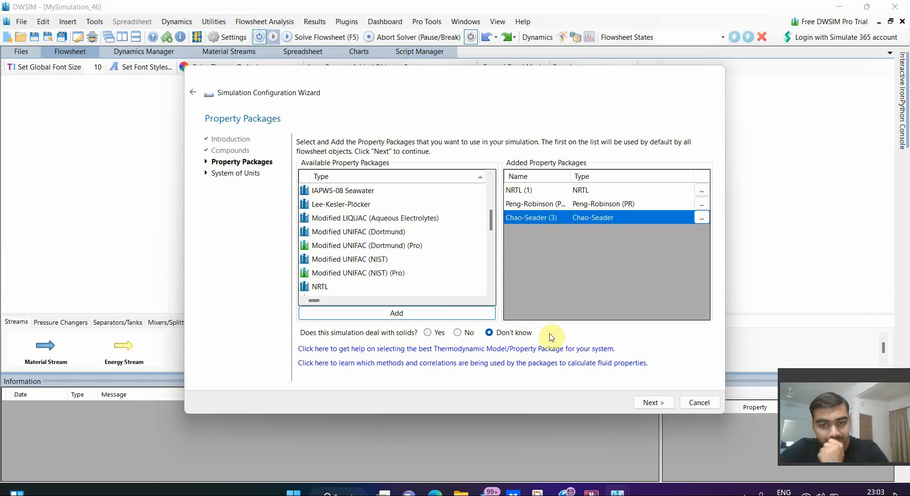
mouse_move(584, 343)
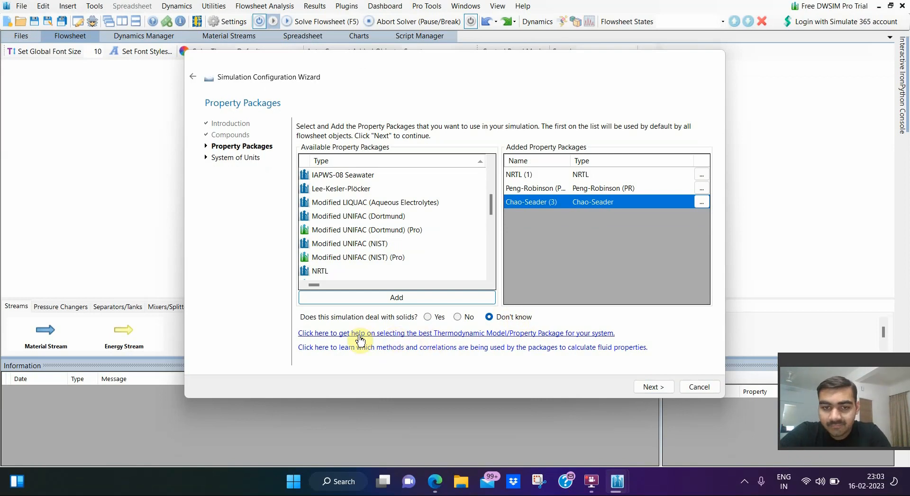
mouse_move(416, 341)
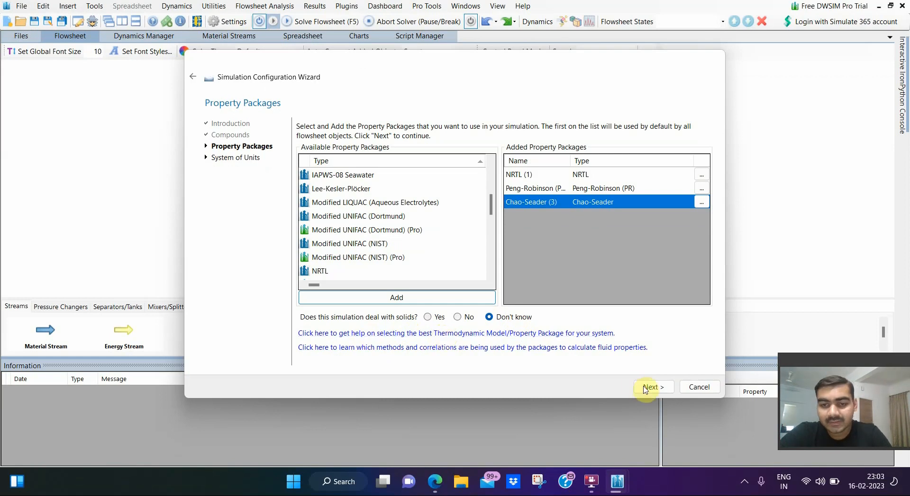
Step: Advance to the units page and choose ENG as the system of units
left_click(651, 387)
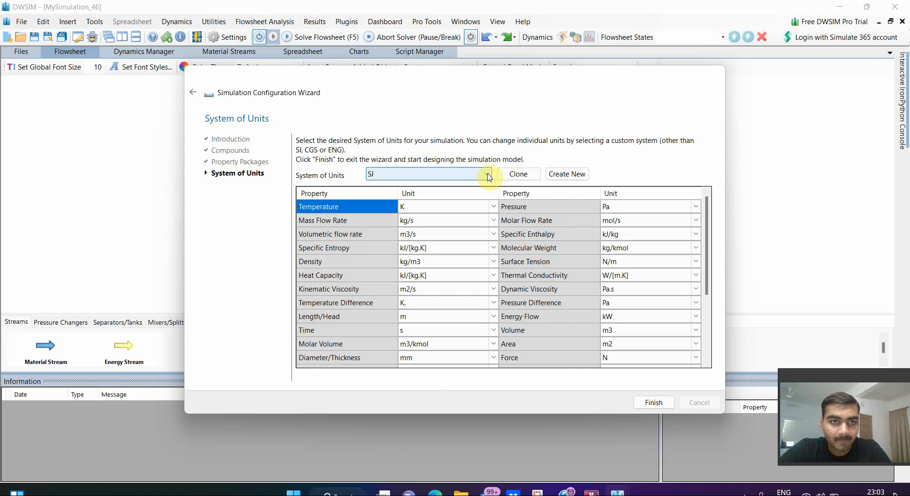
left_click(488, 174)
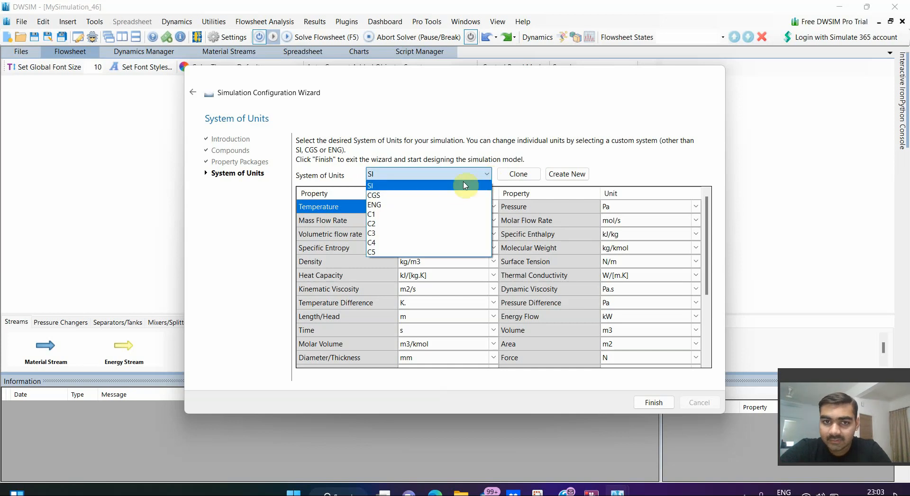
mouse_move(379, 209)
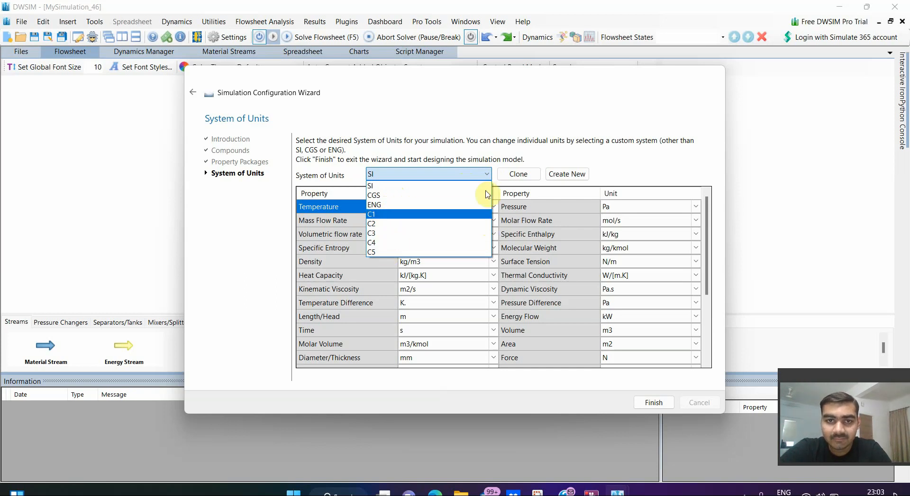
mouse_move(411, 221)
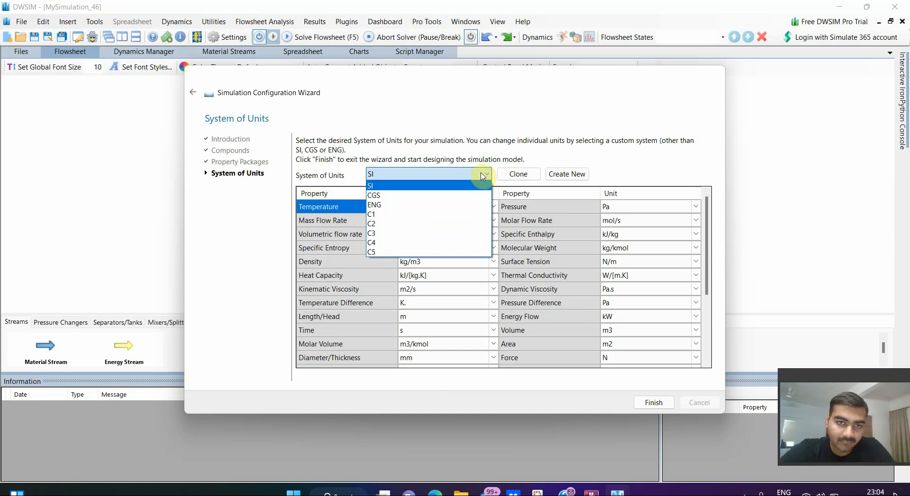
left_click(370, 186)
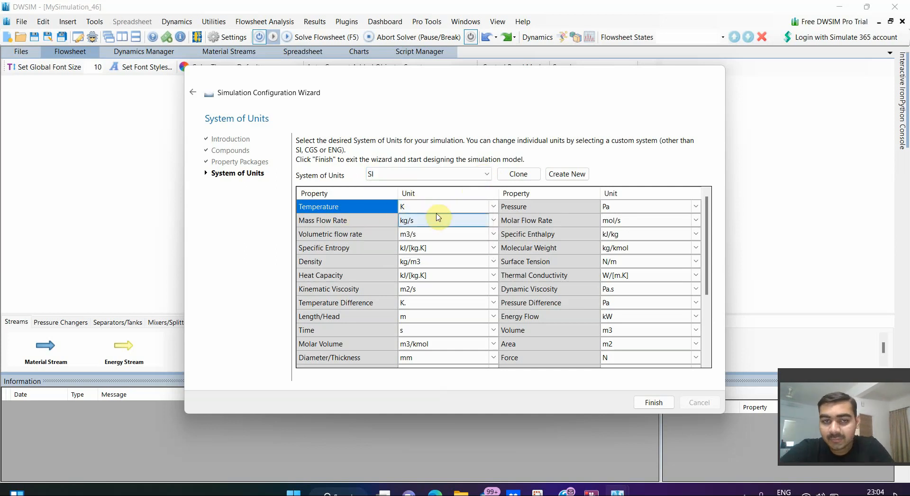
mouse_move(454, 222)
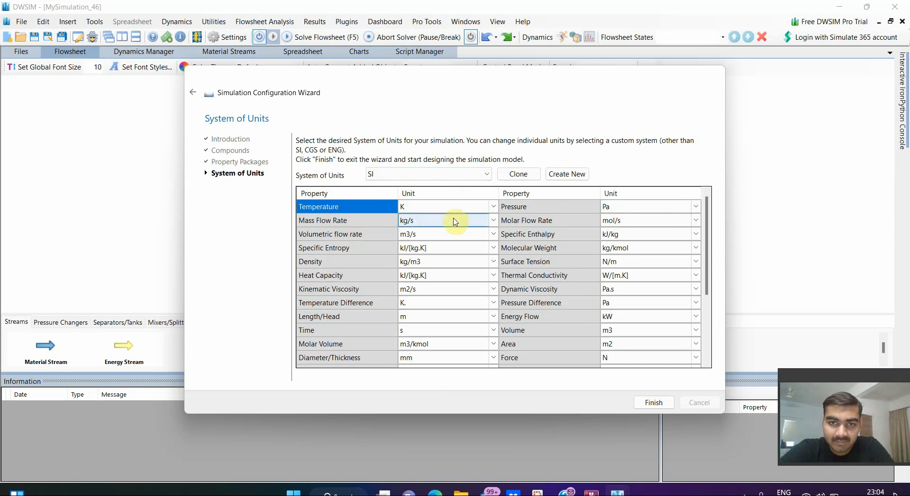
mouse_move(585, 220)
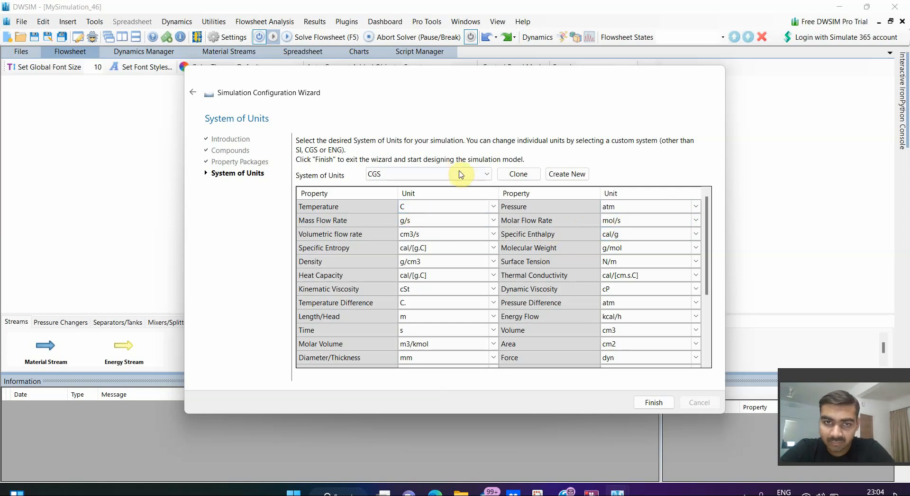
left_click(485, 174)
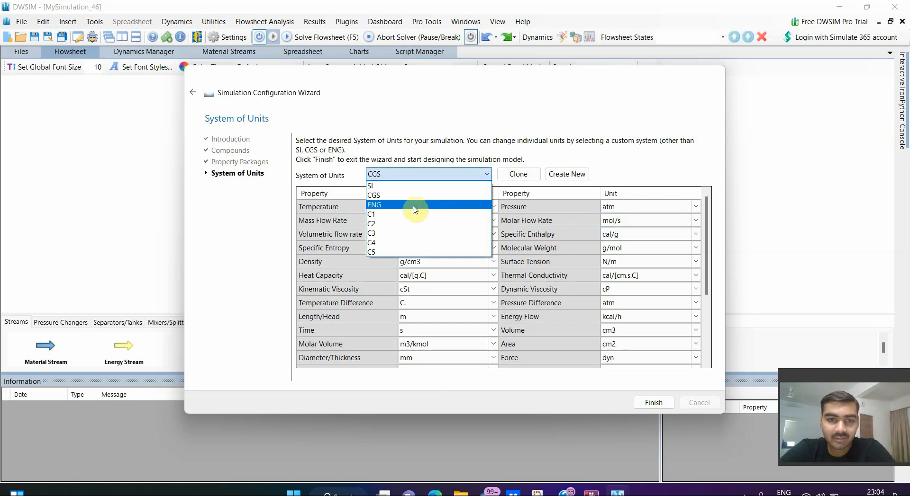
left_click(374, 204)
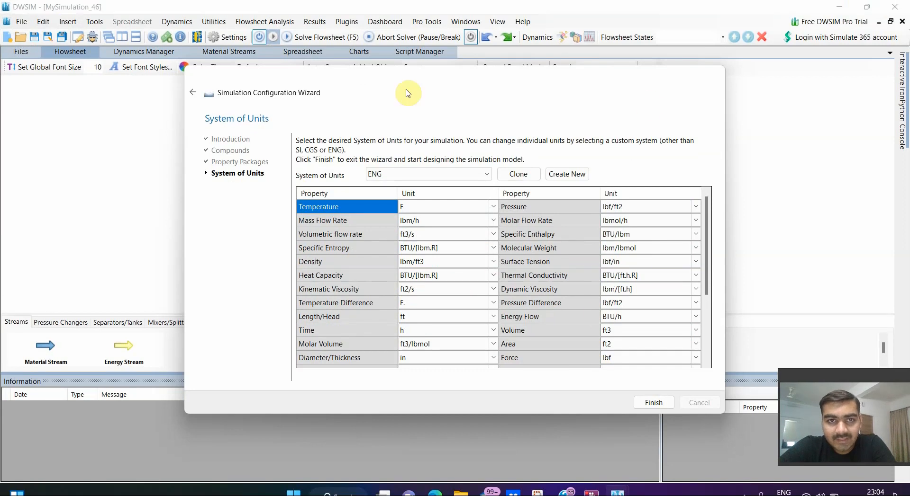
Step: Finish the Simulation Configuration Wizard to reach the empty flowsheet
left_click(652, 403)
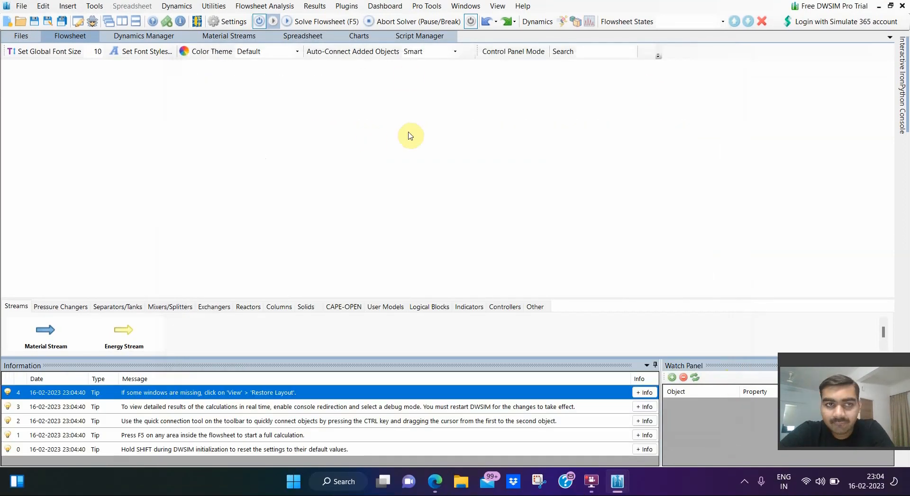
mouse_move(430, 196)
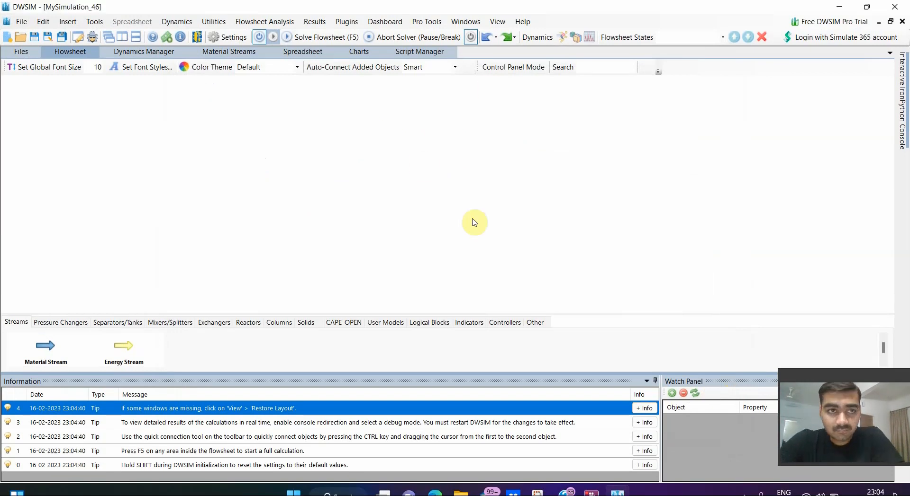
mouse_move(235, 262)
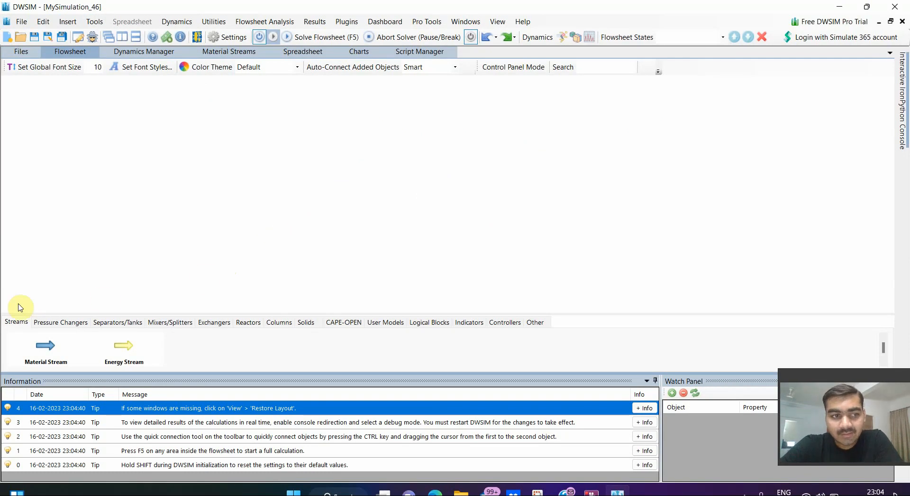
mouse_move(561, 321)
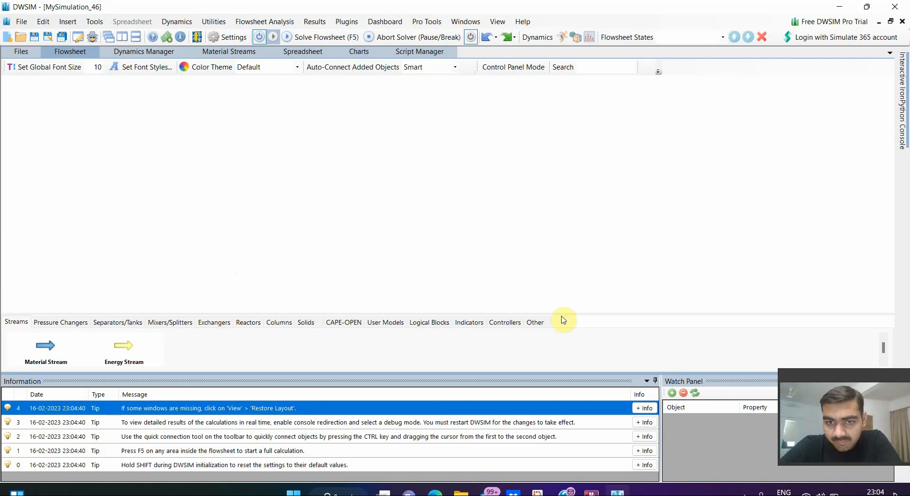
mouse_move(309, 342)
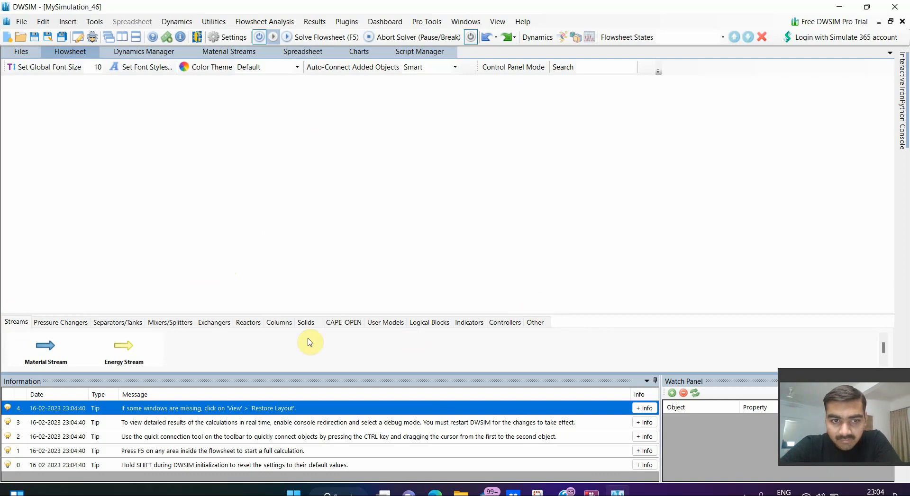
mouse_move(155, 339)
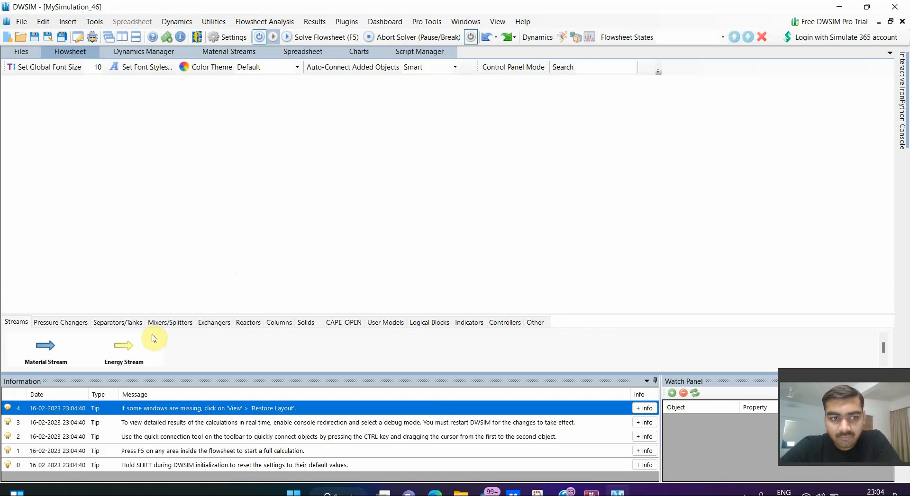
mouse_move(241, 347)
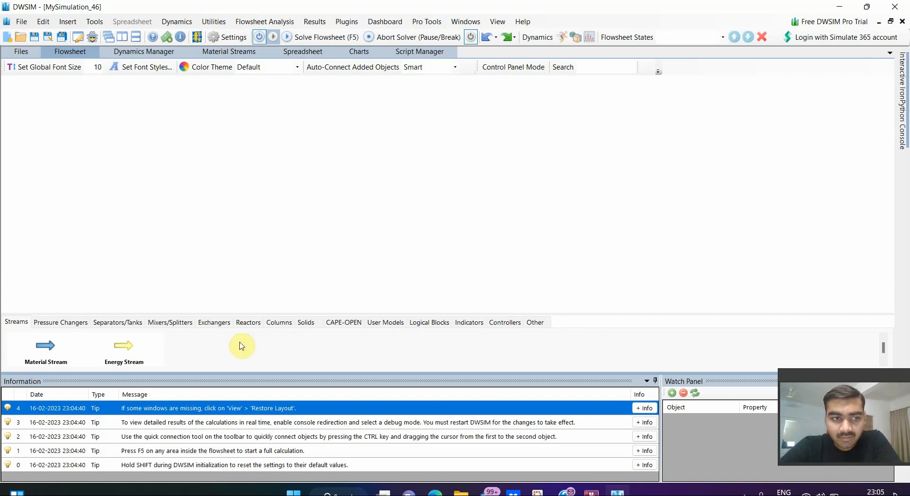
mouse_move(441, 350)
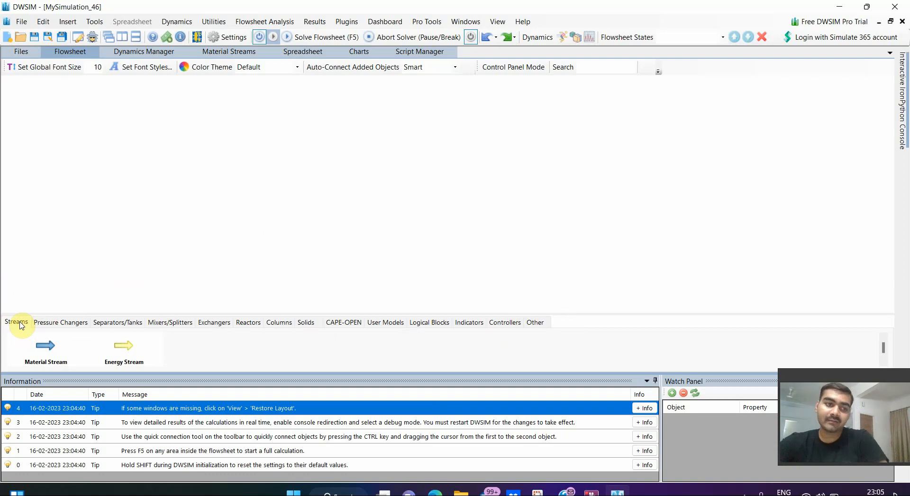
mouse_move(31, 310)
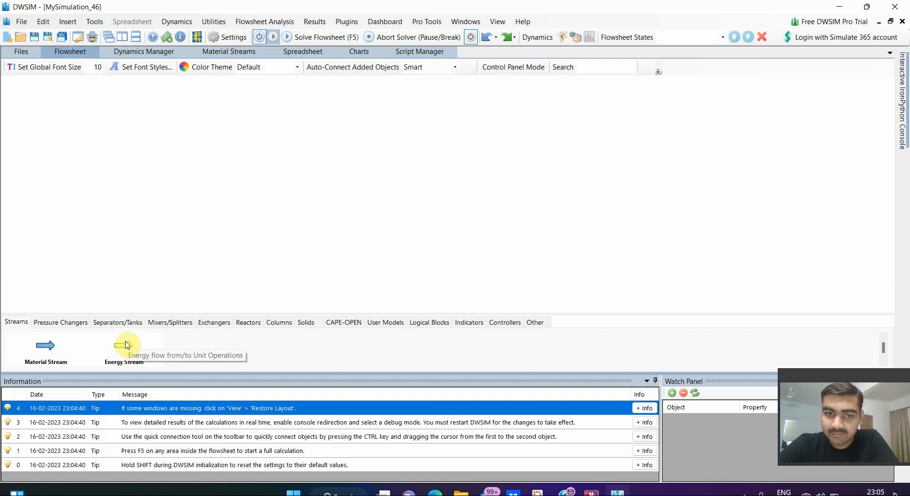
mouse_move(49, 351)
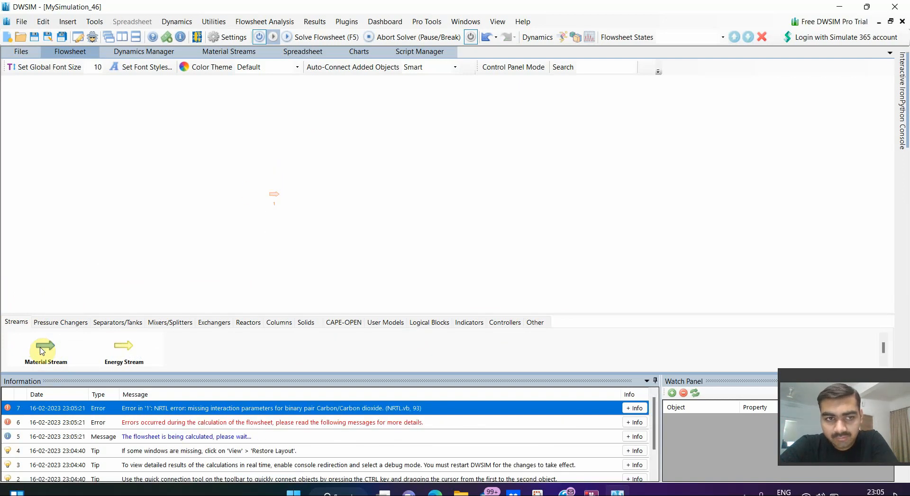
mouse_move(42, 348)
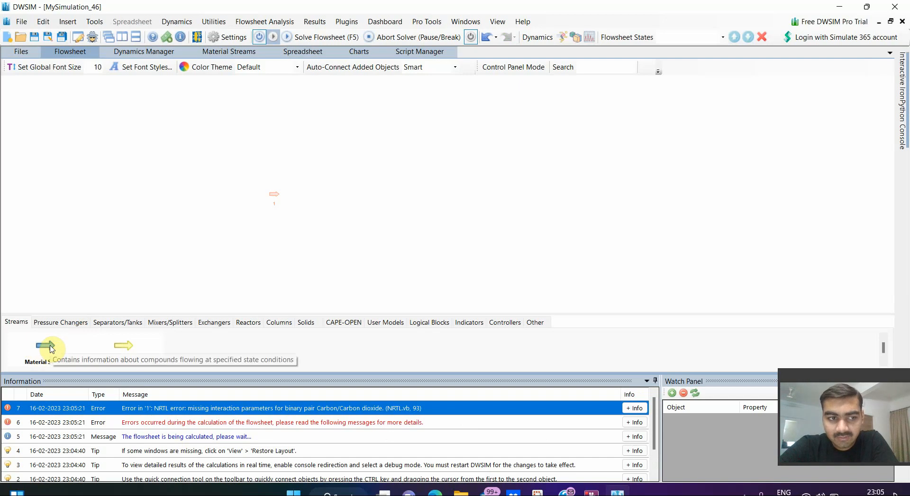
mouse_move(276, 199)
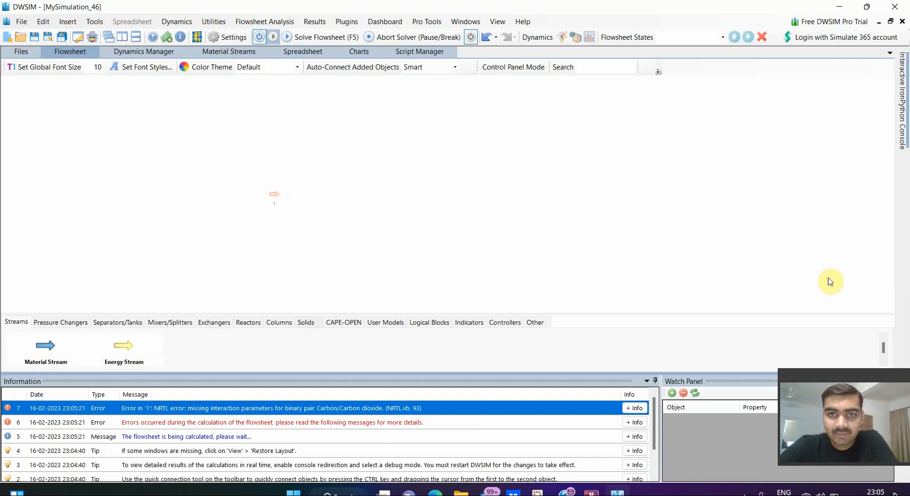
mouse_move(455, 276)
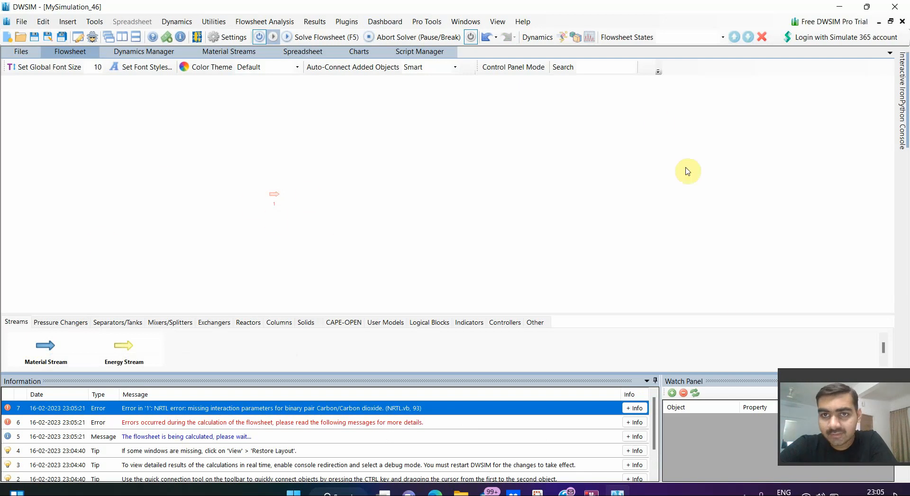
mouse_move(258, 197)
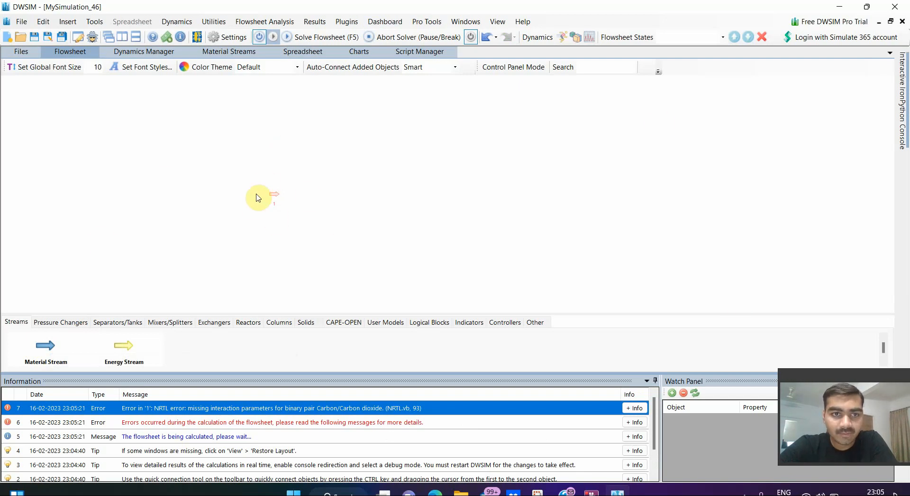
mouse_move(277, 200)
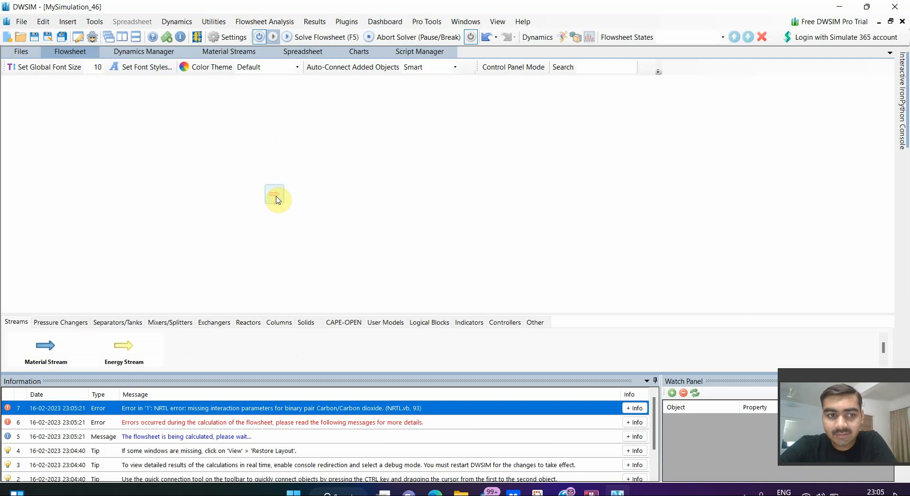
Step: Open the stream's property editor and change its Object name from '1' to 'stream1'
double_click(274, 194)
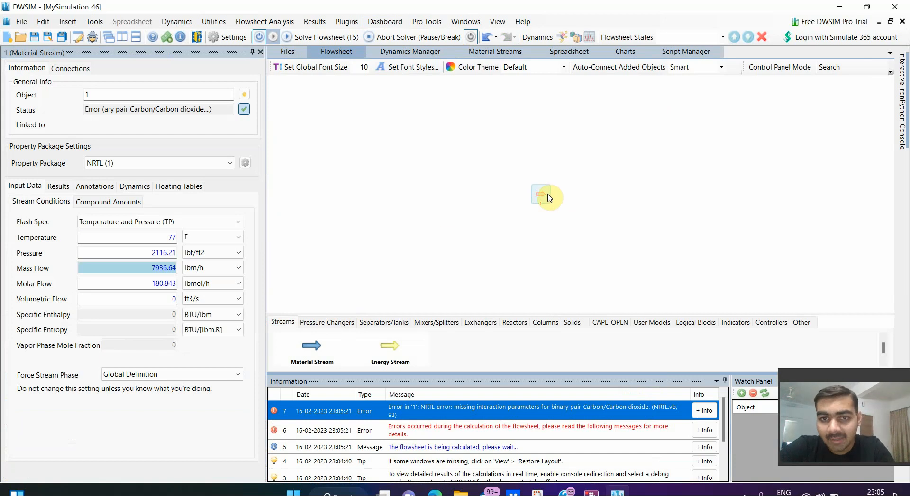
mouse_move(599, 170)
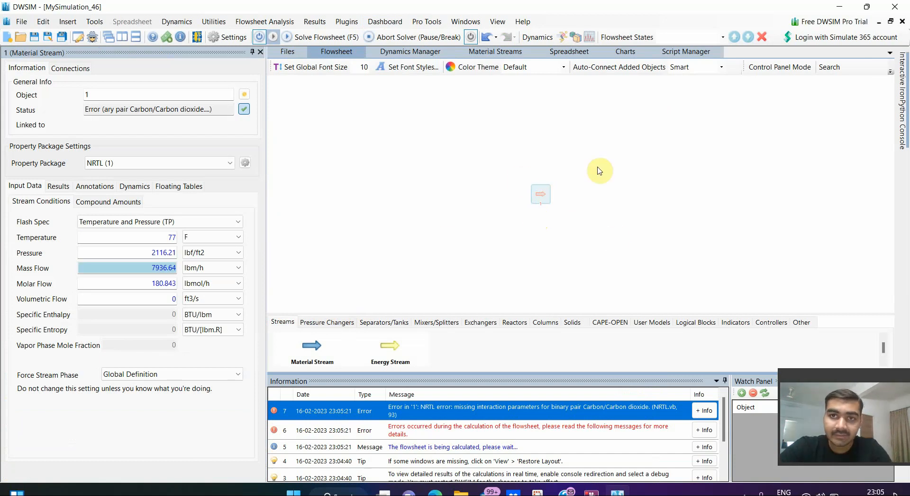
mouse_move(437, 200)
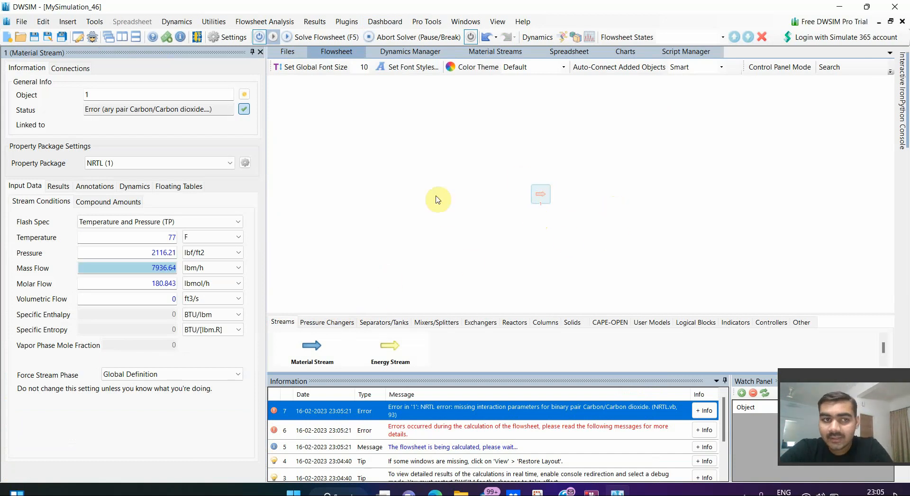
left_click(237, 283)
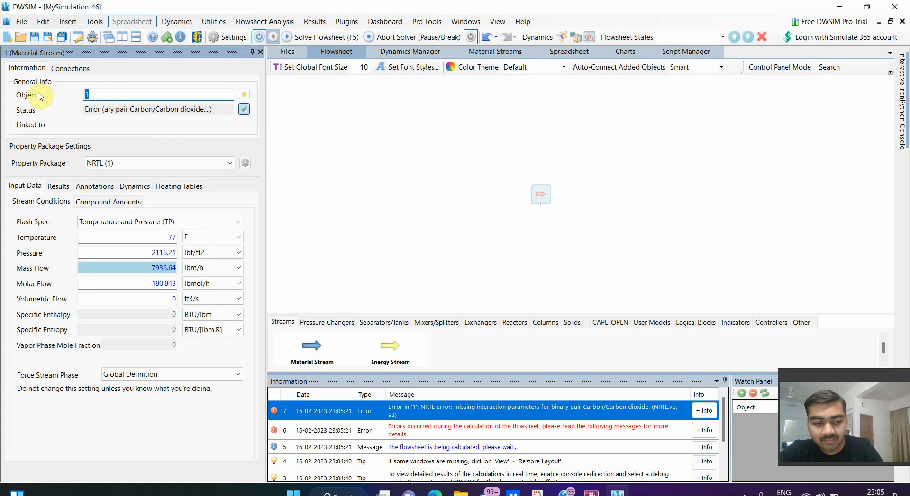
type("stream")
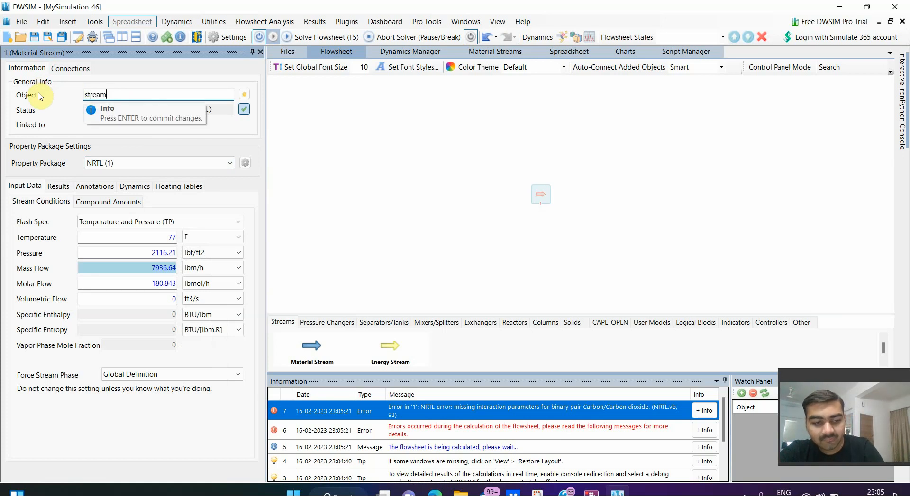
type("1")
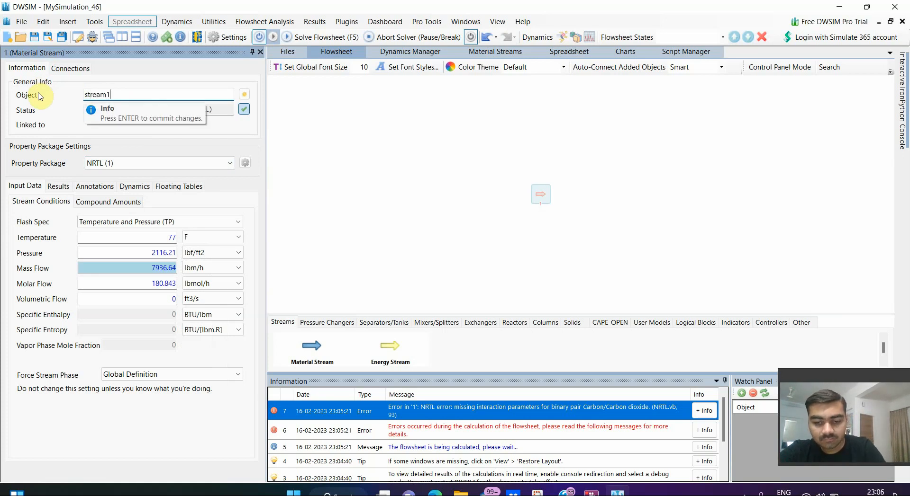
left_click(245, 110)
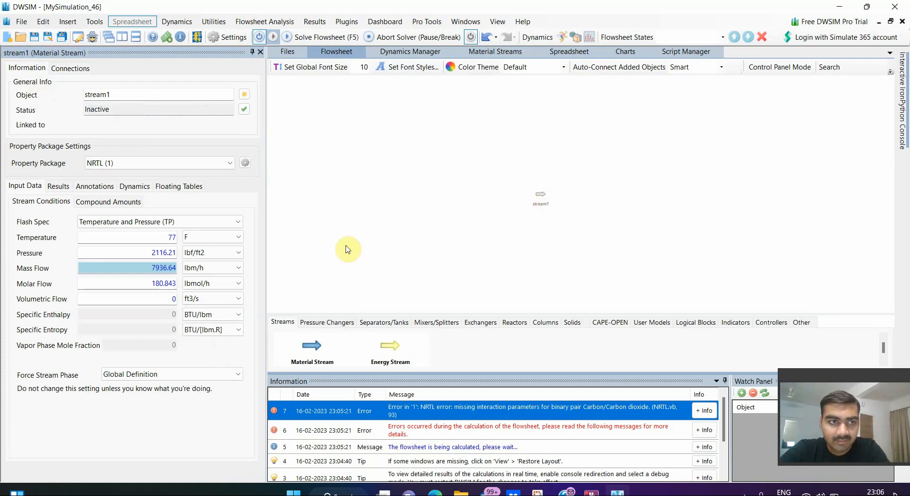
mouse_move(78, 199)
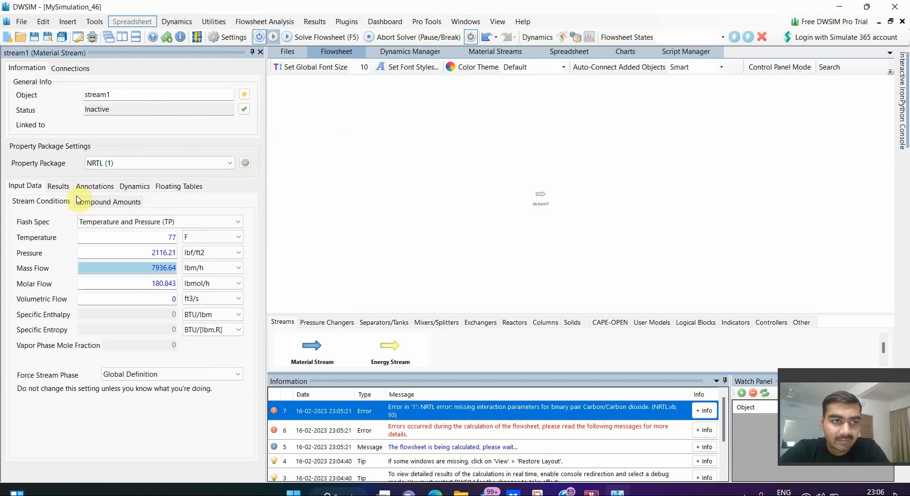
mouse_move(52, 183)
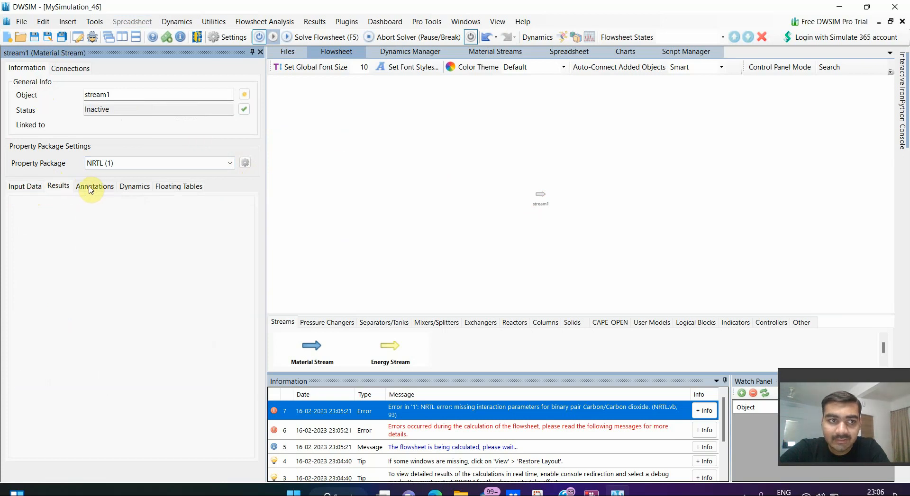
left_click(94, 186)
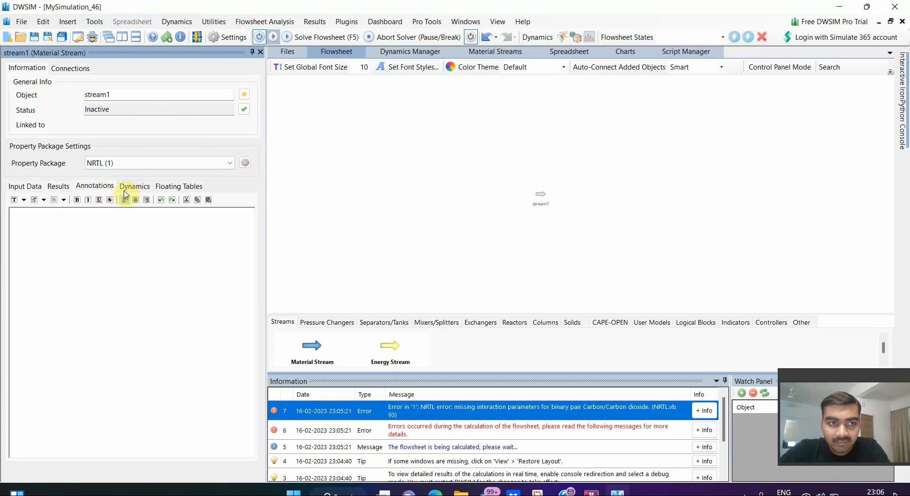
left_click(134, 185)
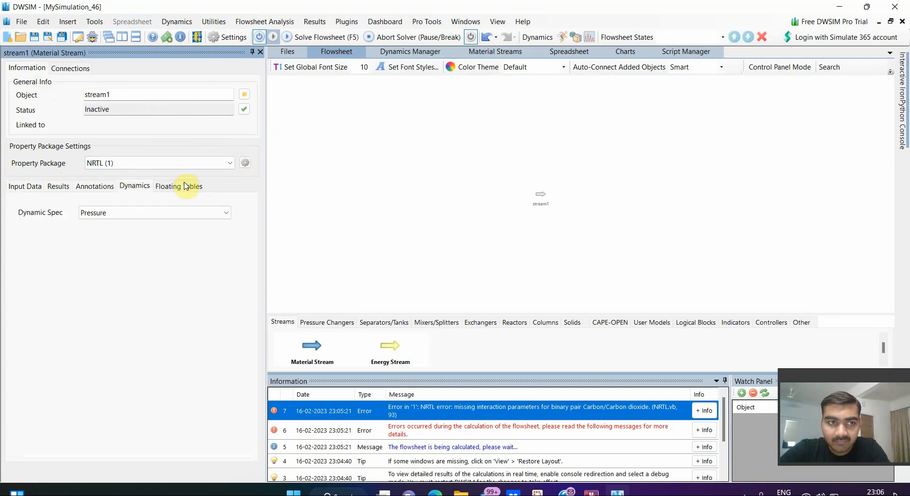
left_click(24, 186)
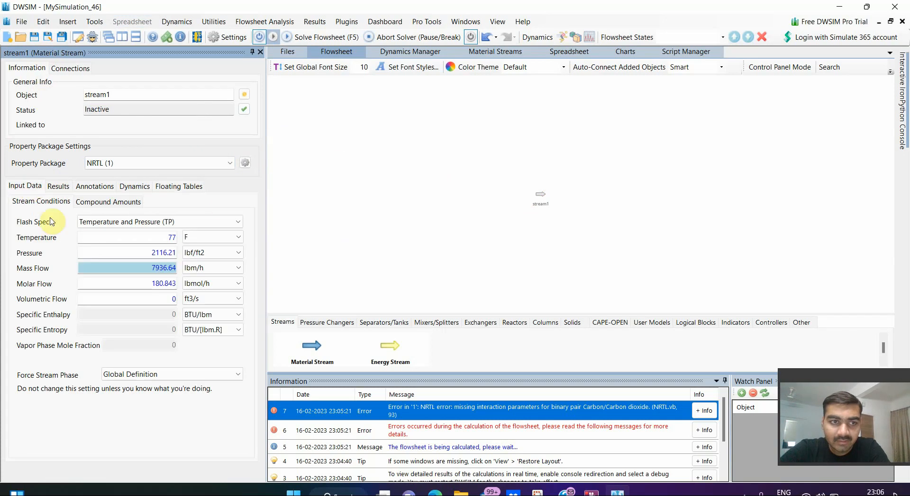
mouse_move(246, 343)
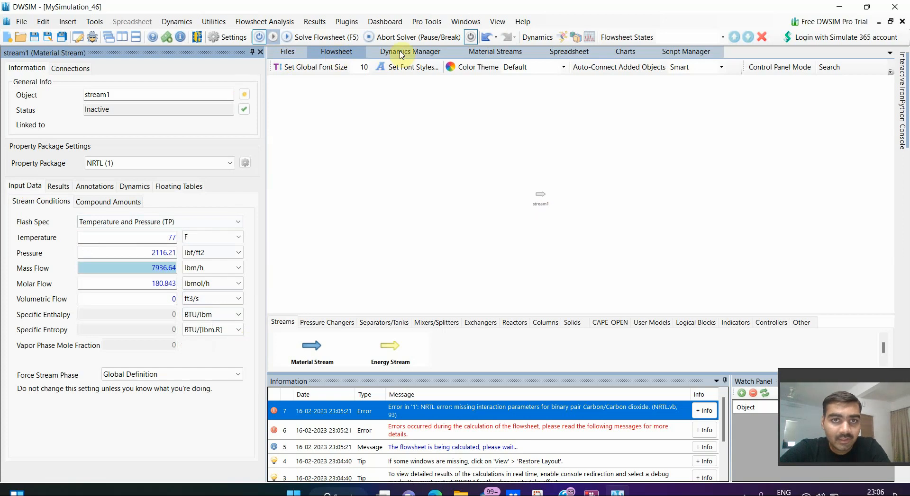
Step: Close stream1's editor and browse the Pressure Changers, Separators/Tanks and Mixers/Splitters palettes
left_click(260, 52)
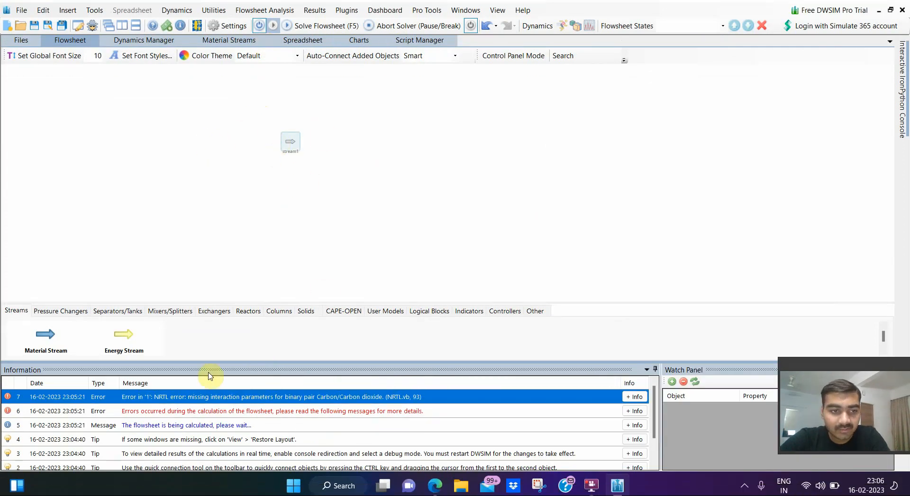
left_click(61, 311)
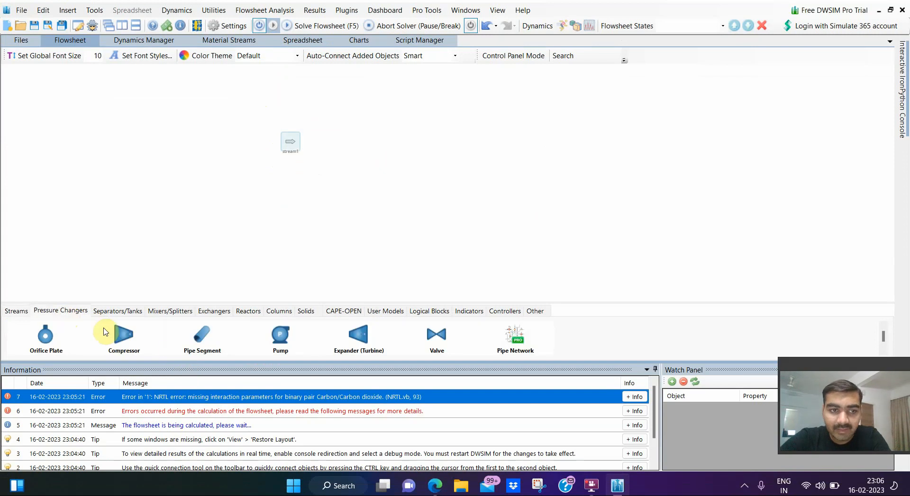
mouse_move(460, 347)
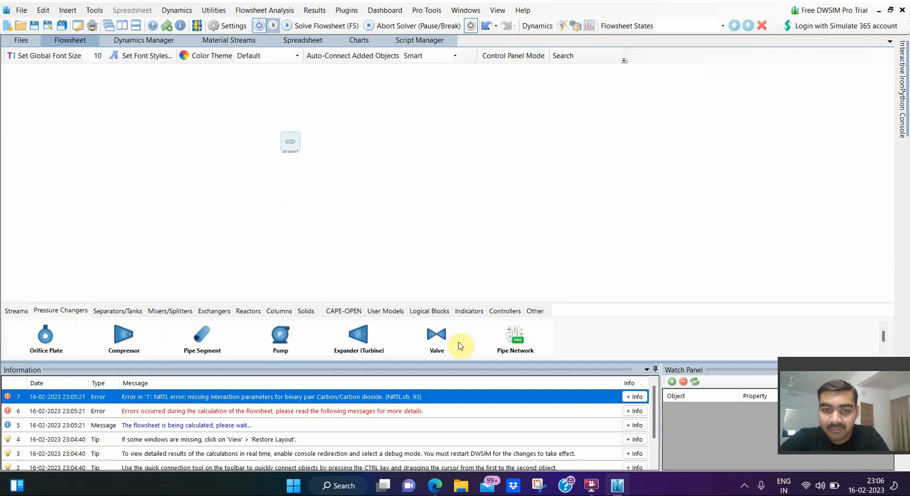
left_click(117, 310)
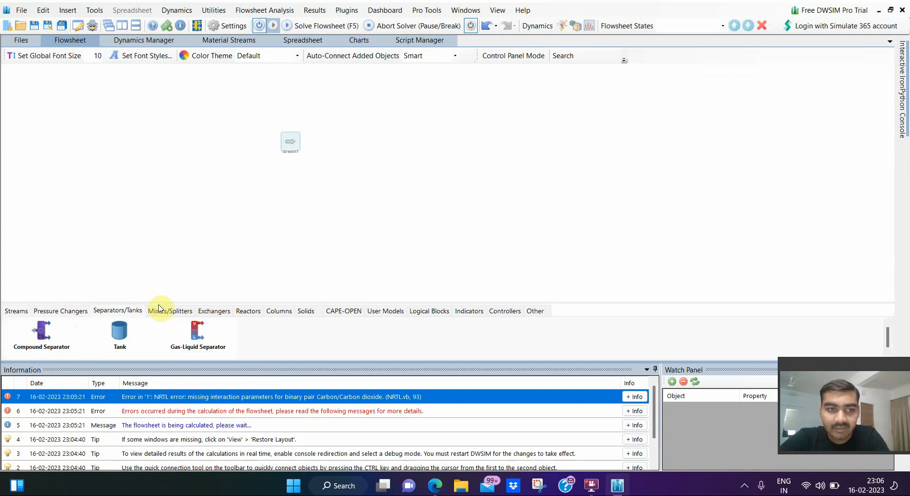
mouse_move(197, 328)
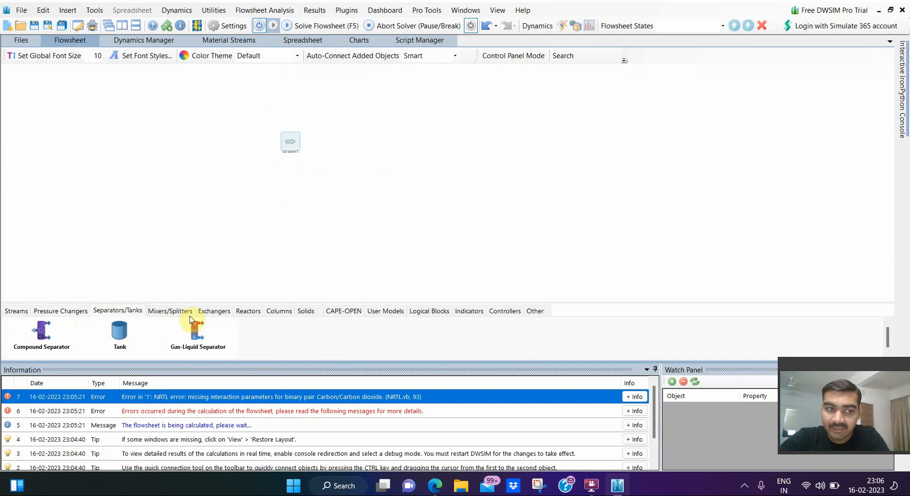
left_click(170, 310)
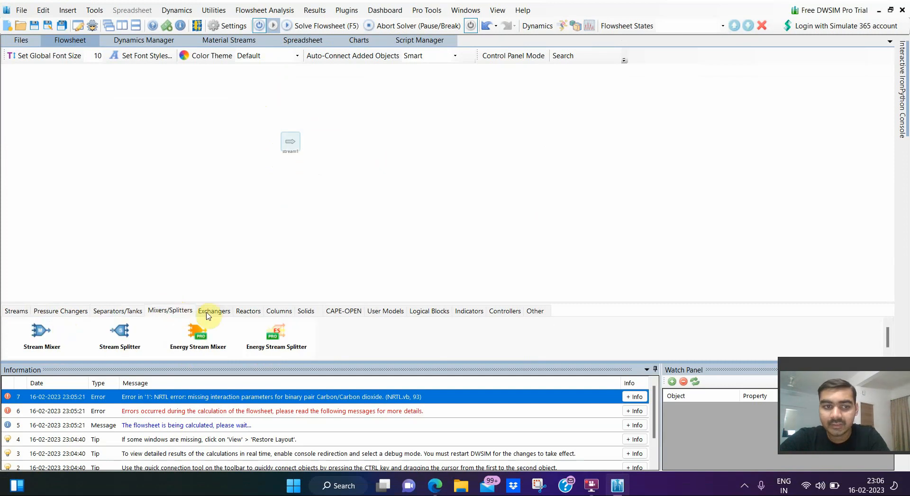
Step: Browse the Exchangers, Reactors, Columns and Solids palette tabs
left_click(213, 311)
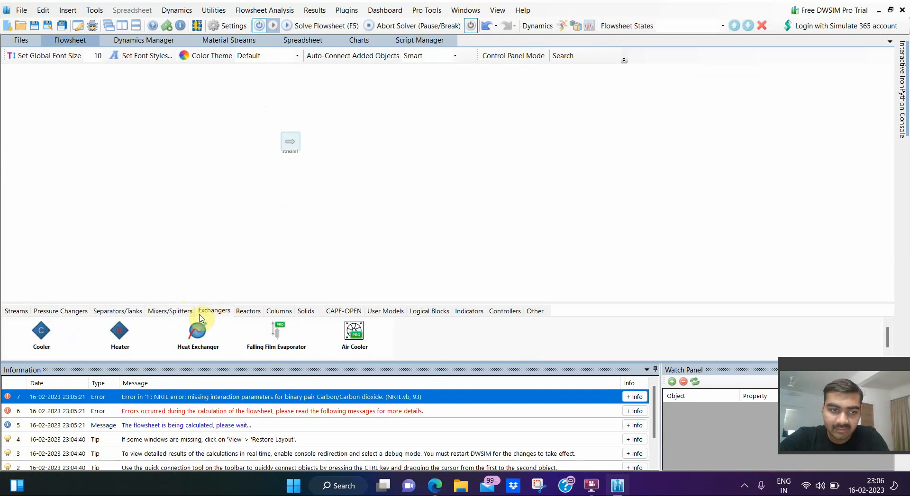
mouse_move(236, 360)
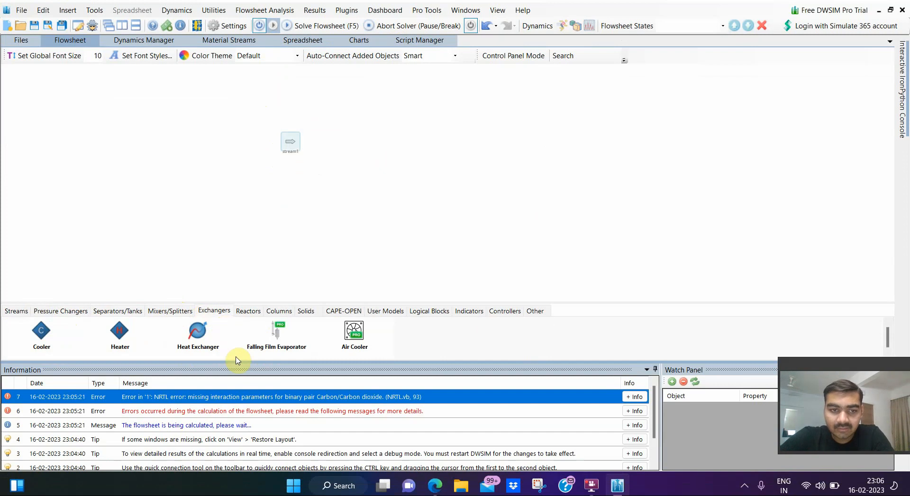
left_click(247, 311)
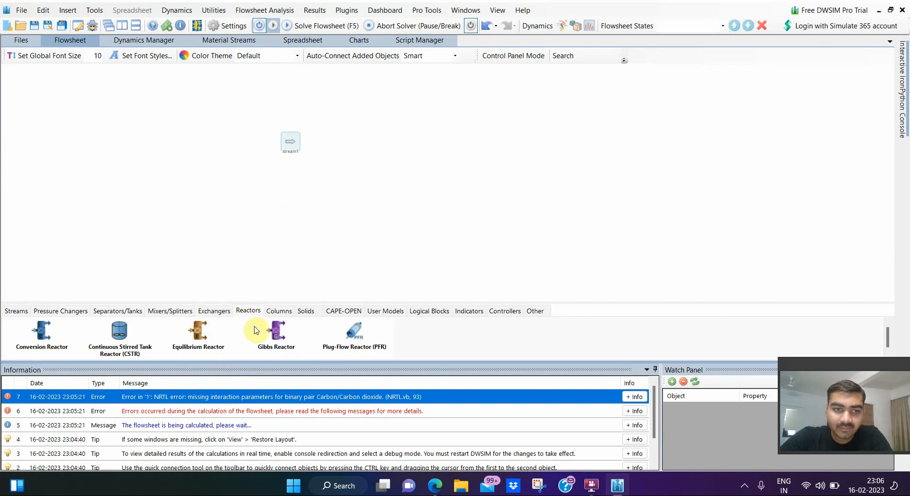
left_click(279, 310)
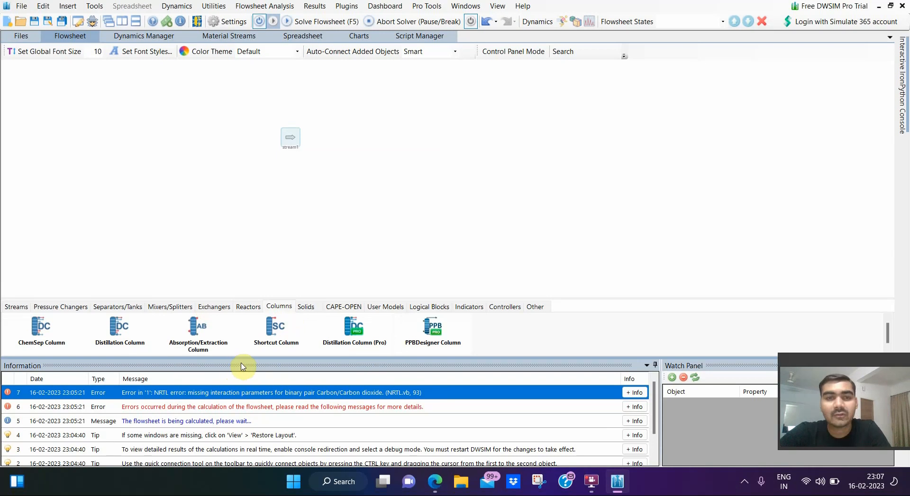
mouse_move(283, 318)
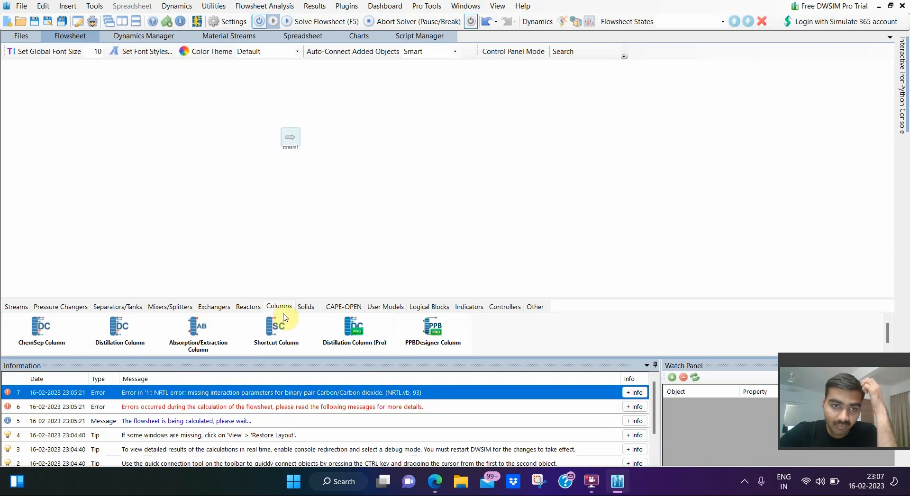
left_click(305, 307)
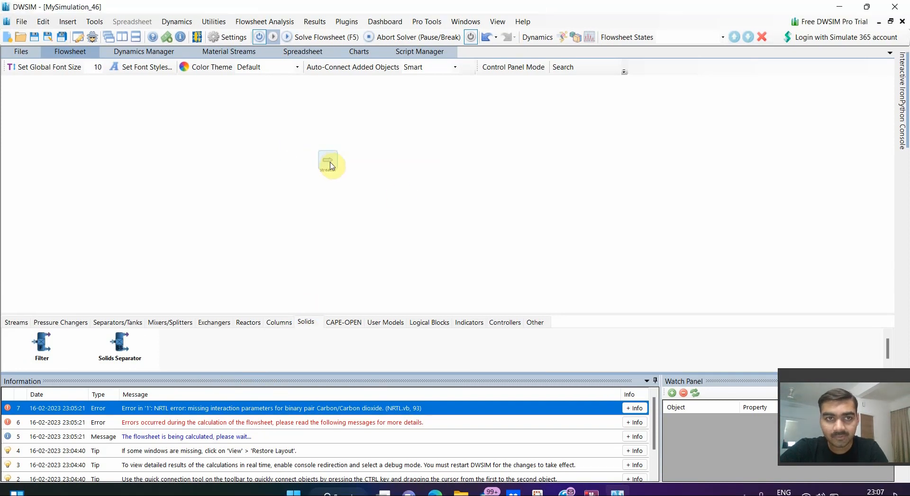
double_click(328, 161)
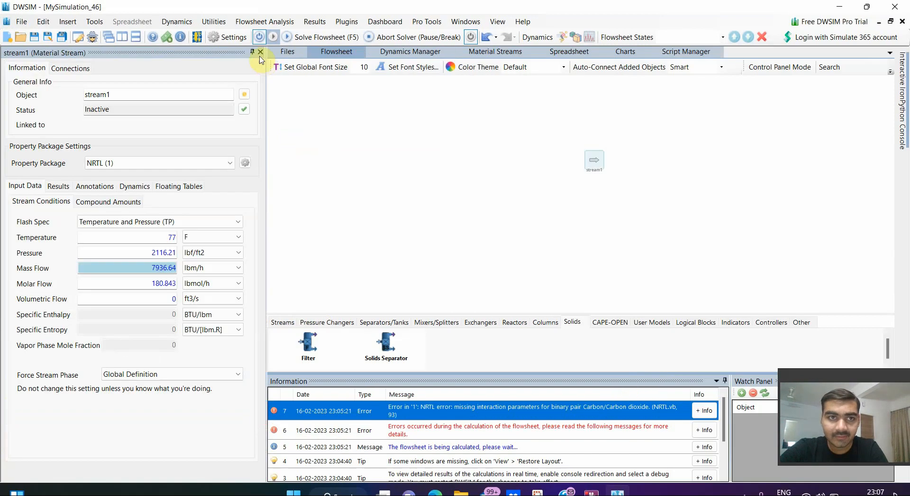
left_click(260, 52)
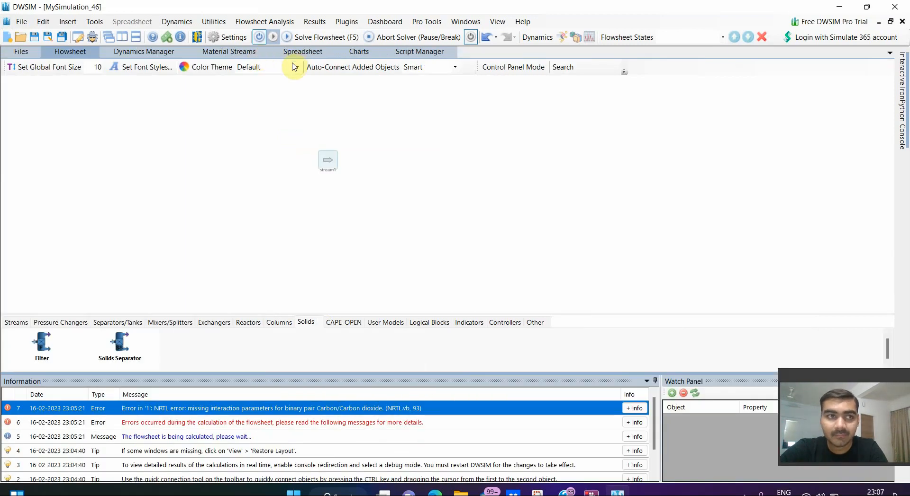
mouse_move(336, 189)
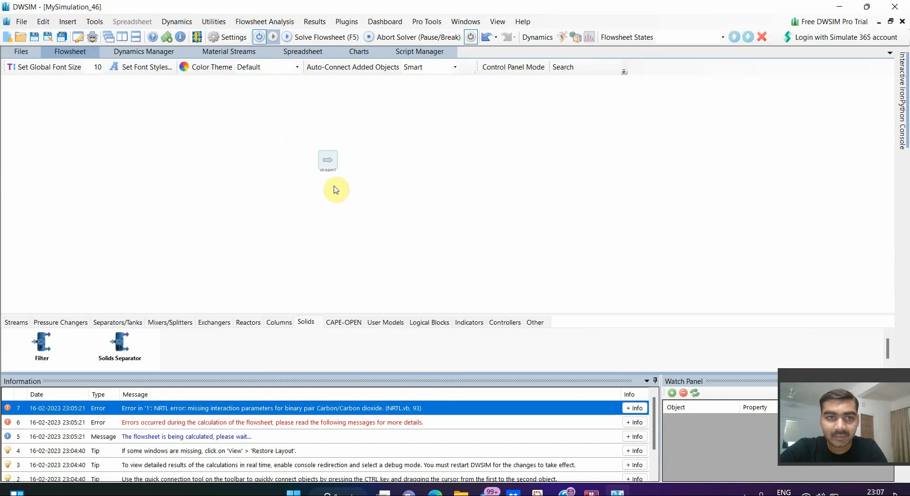